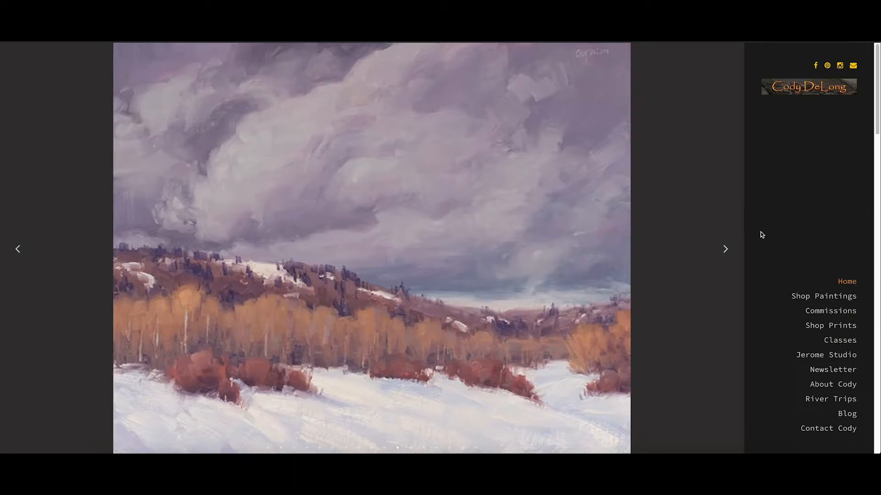
{"action": "mouse_move", "coordinate": [755, 240]}
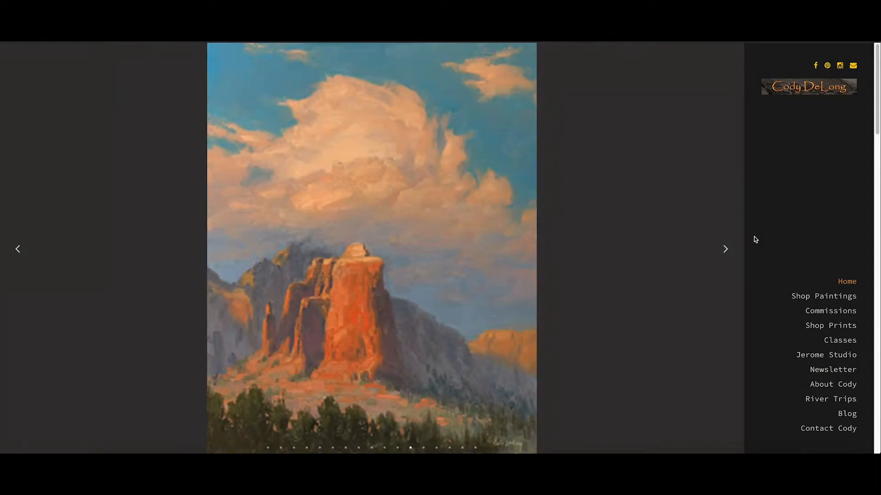
{"action": "mouse_move", "coordinate": [745, 199]}
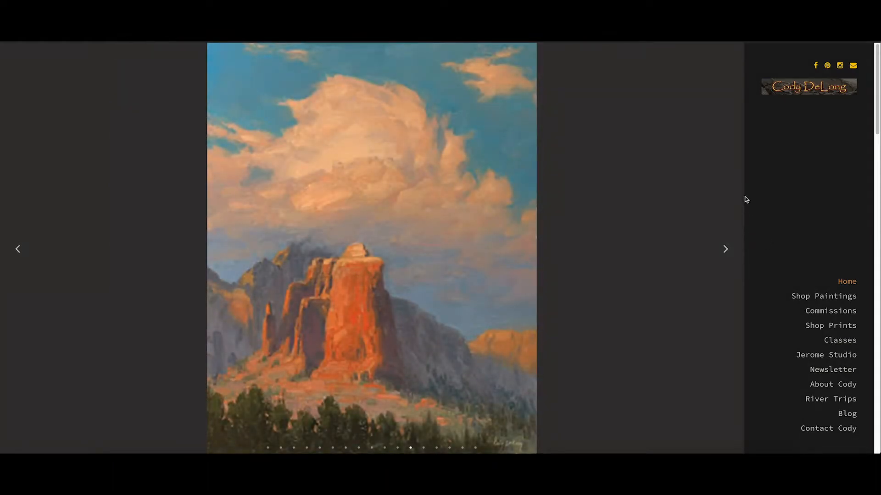
Step: Scroll down through the Cody DeLong site toward the Shop Prints link
{"action": "scroll", "scroll_direction": "down", "scroll_amount": 3}
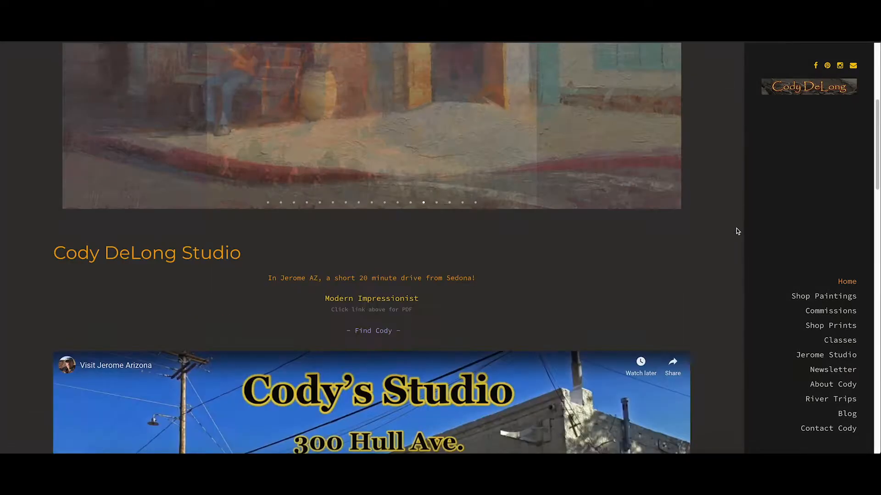
{"action": "scroll", "scroll_direction": "down", "scroll_amount": 3}
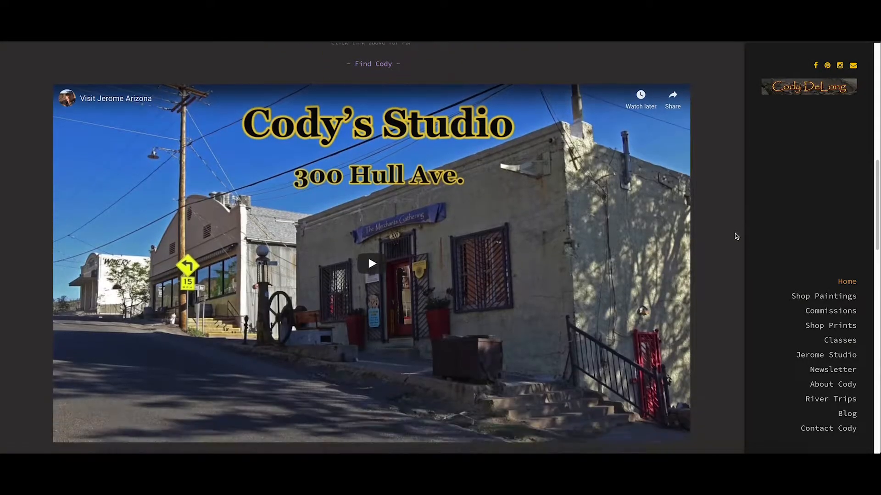
{"action": "scroll", "scroll_direction": "down", "scroll_amount": 3}
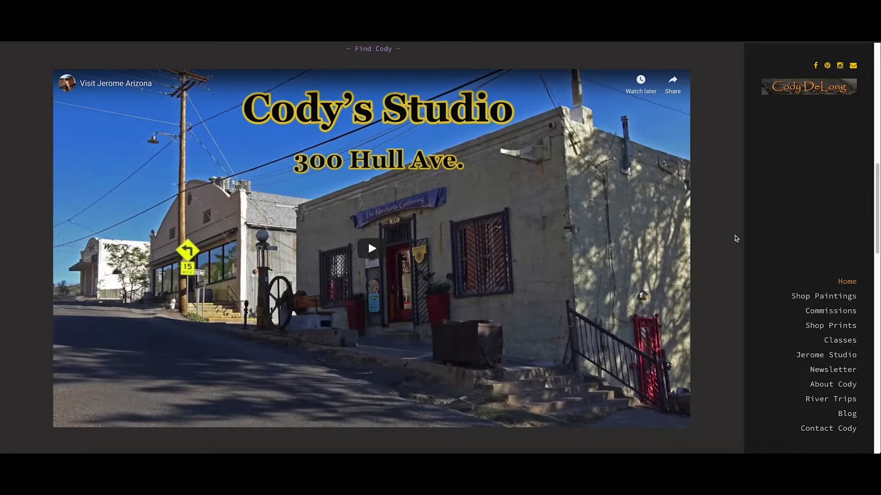
{"action": "mouse_move", "coordinate": [732, 253]}
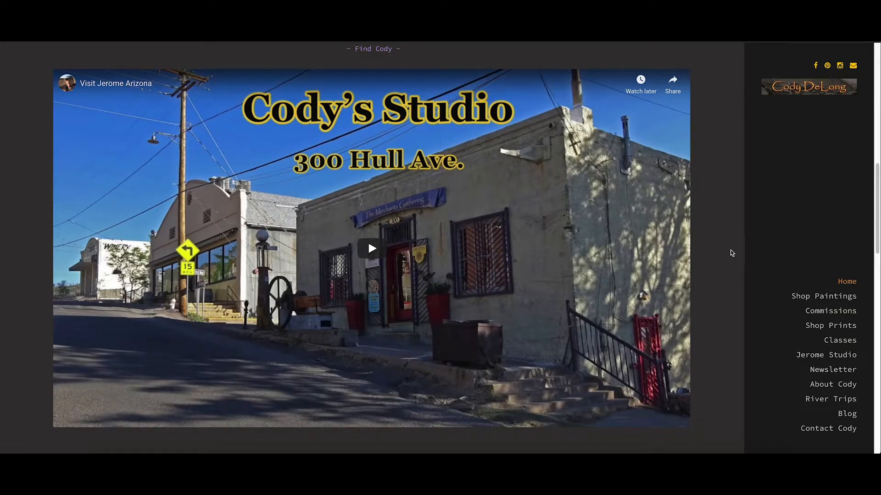
{"action": "scroll", "scroll_direction": "down", "scroll_amount": 3}
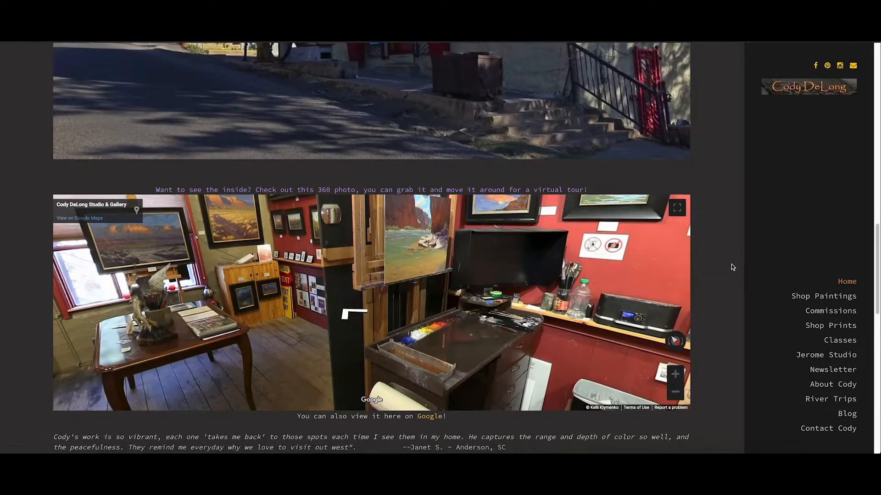
{"action": "scroll", "scroll_direction": "down", "scroll_amount": 3}
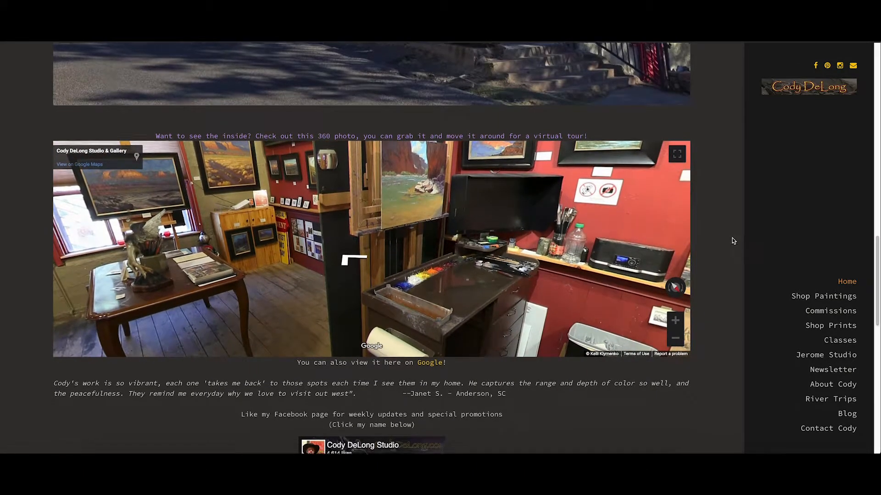
{"action": "scroll", "scroll_direction": "down", "scroll_amount": 3}
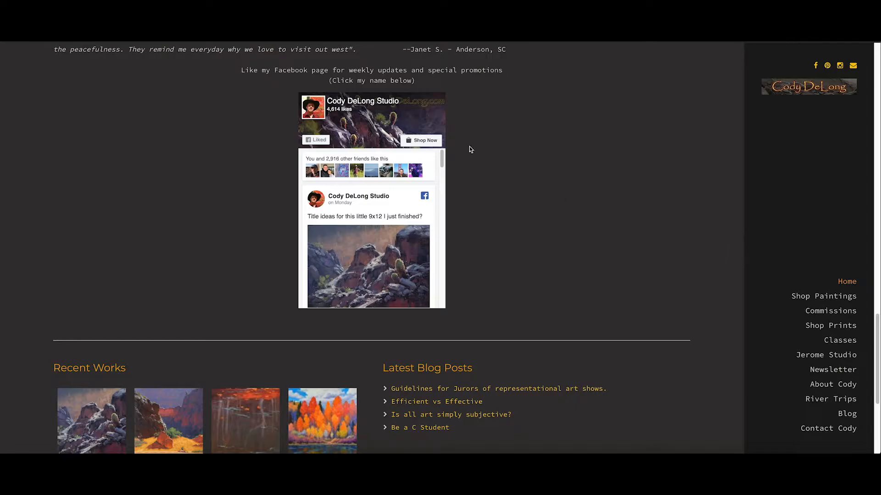
{"action": "mouse_move", "coordinate": [362, 100]}
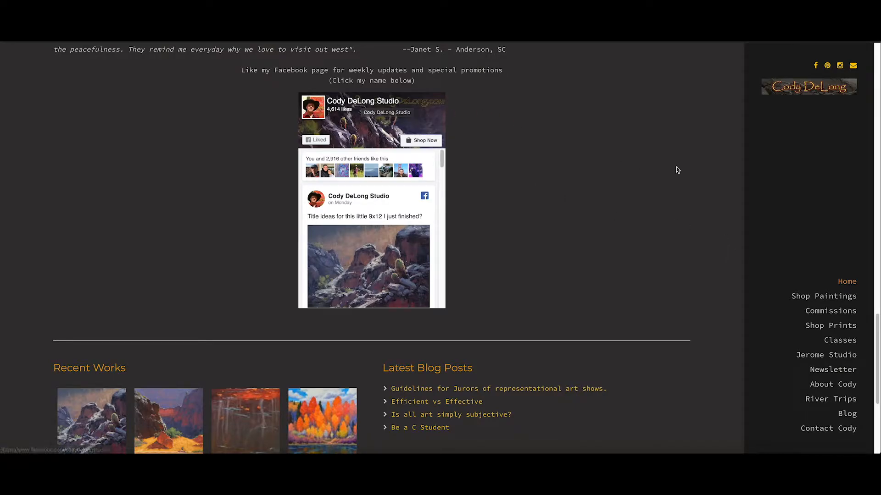
{"action": "mouse_move", "coordinate": [705, 172]}
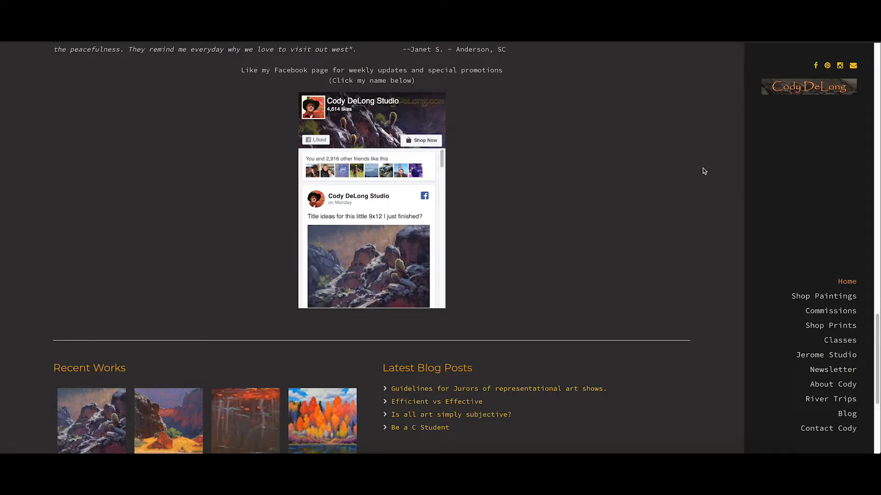
{"action": "mouse_move", "coordinate": [731, 187]}
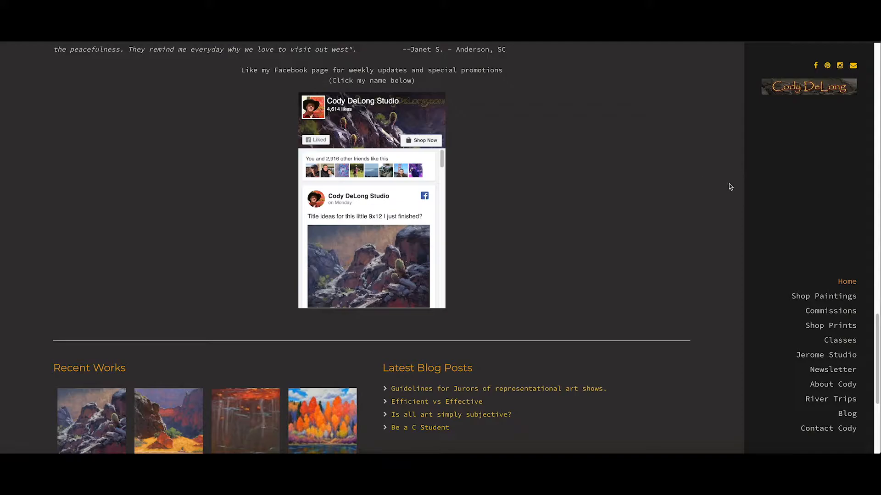
{"action": "scroll", "scroll_direction": "down", "scroll_amount": 3}
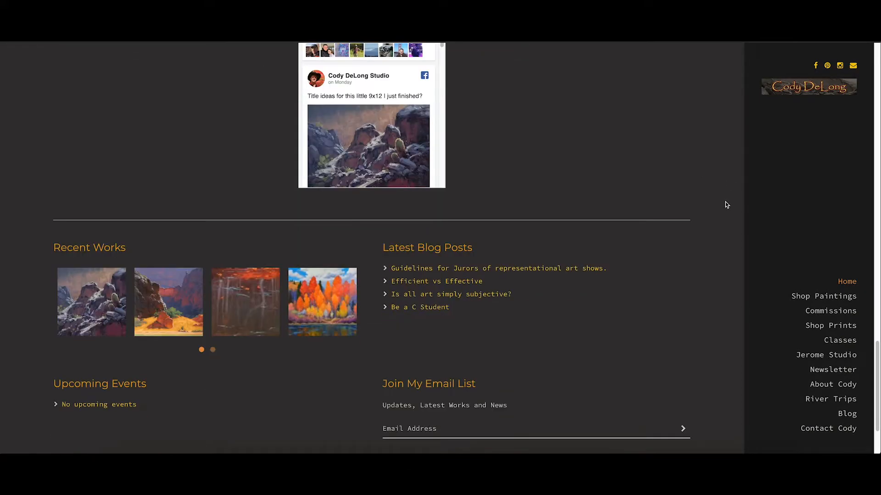
{"action": "scroll", "scroll_direction": "down", "scroll_amount": 3}
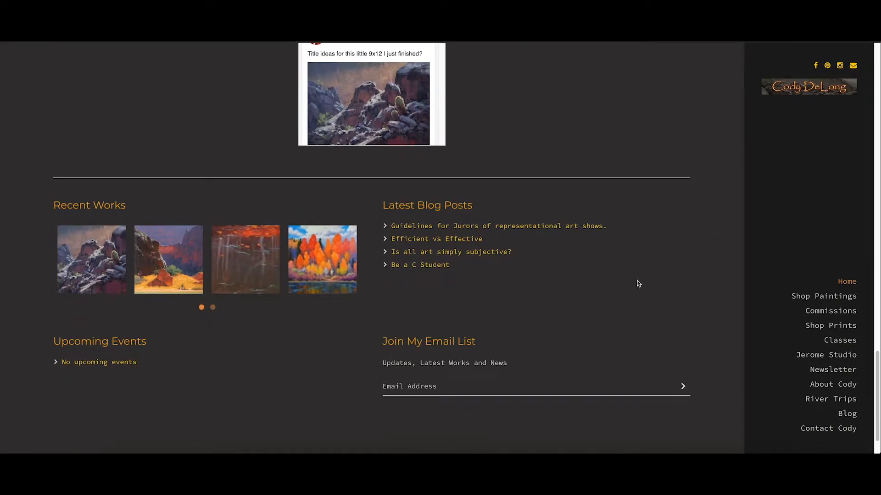
{"action": "mouse_move", "coordinate": [363, 389]}
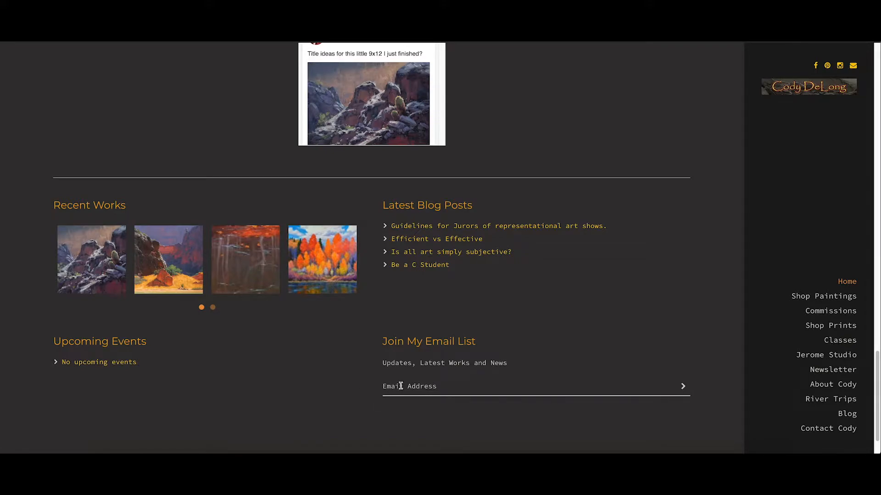
{"action": "mouse_move", "coordinate": [724, 248]}
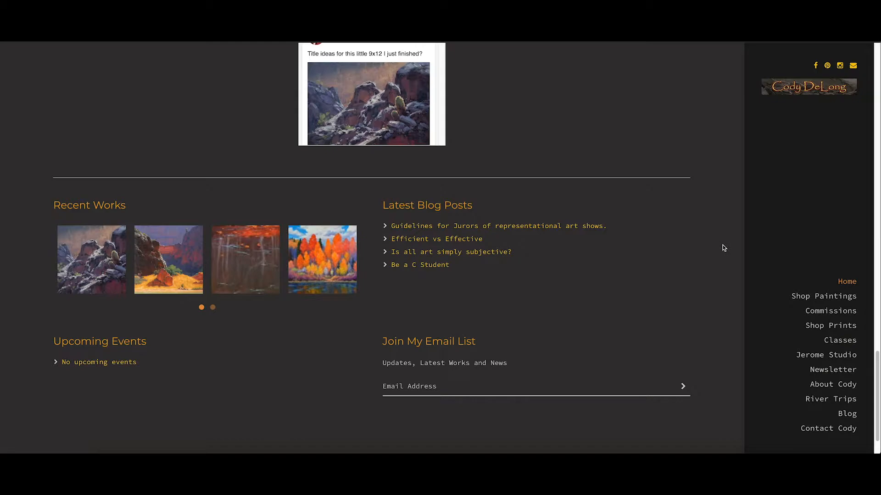
{"action": "mouse_move", "coordinate": [774, 323]}
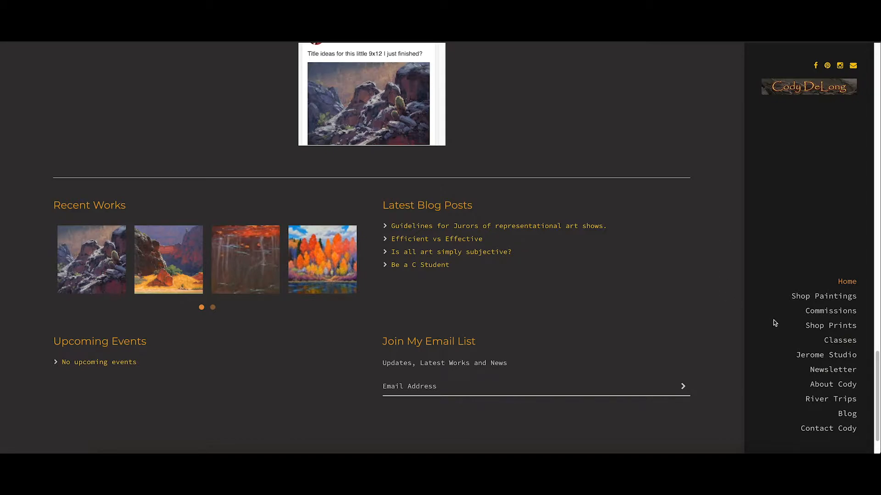
{"action": "mouse_move", "coordinate": [831, 325]}
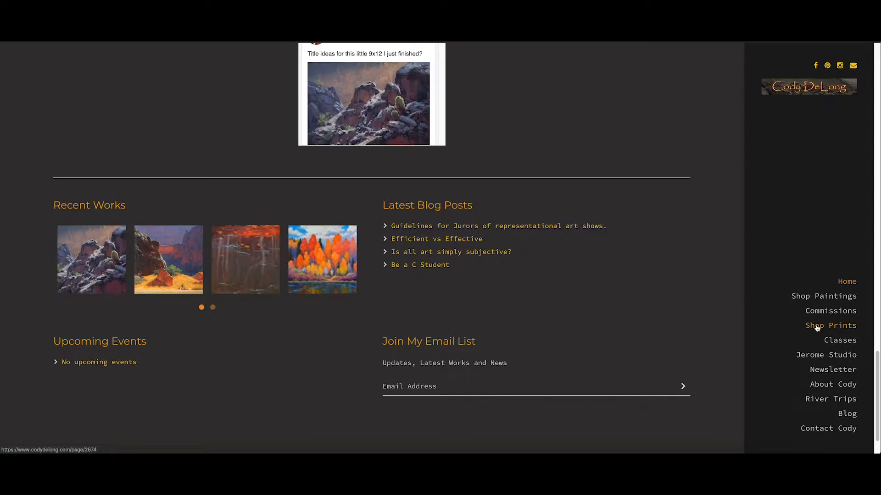
Step: Go to the Order Prints page and scroll to the embedded $32 print gallery
{"action": "left_click", "coordinate": [830, 325]}
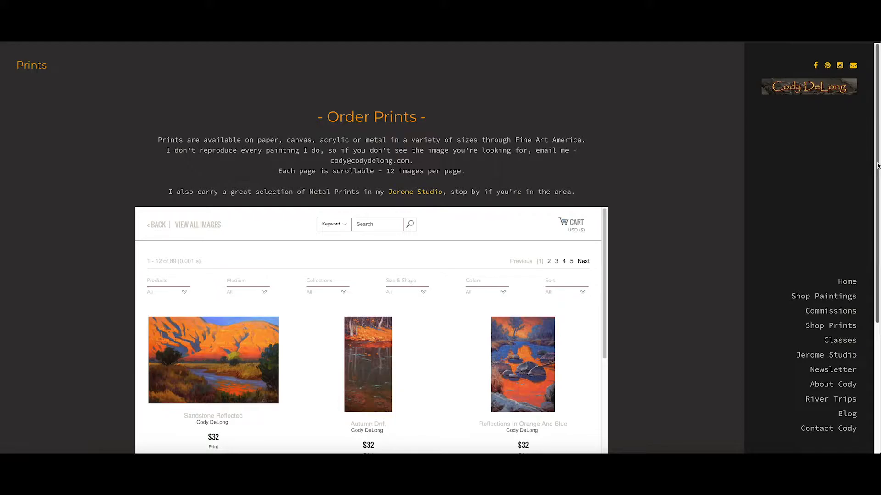
{"action": "scroll", "scroll_direction": "down", "scroll_amount": 3}
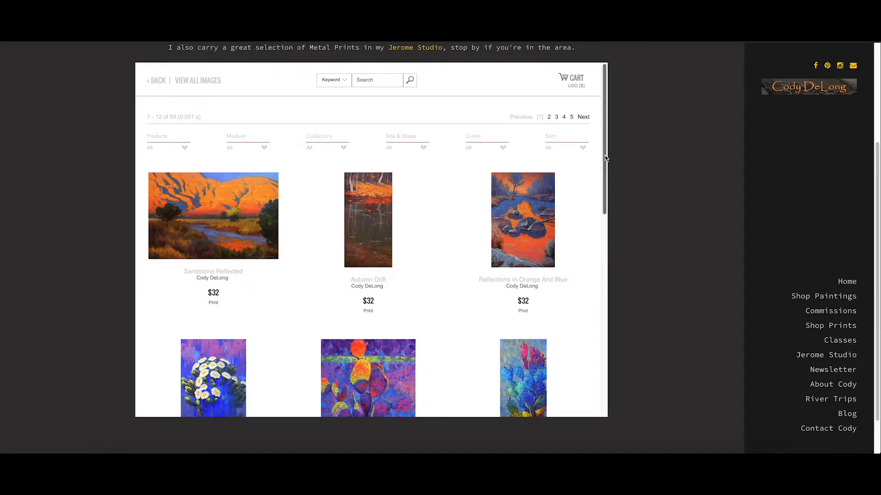
{"action": "scroll", "scroll_direction": "down", "scroll_amount": 3}
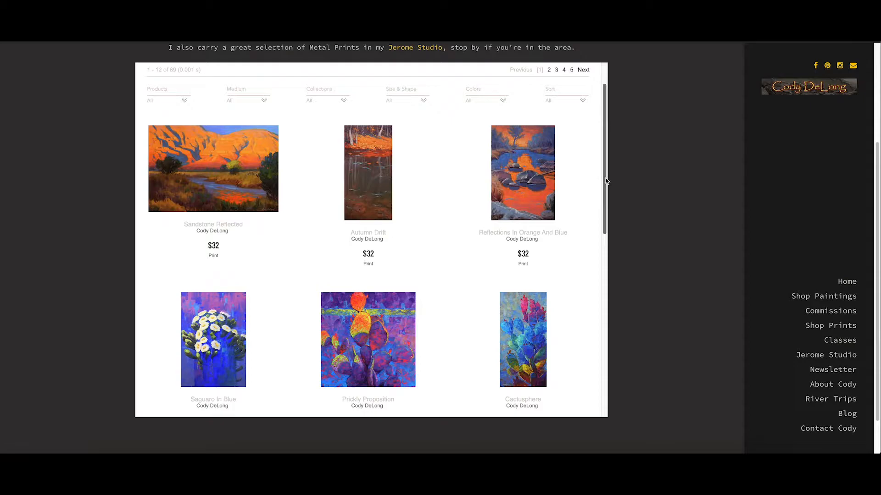
{"action": "scroll", "scroll_direction": "up", "scroll_amount": 3}
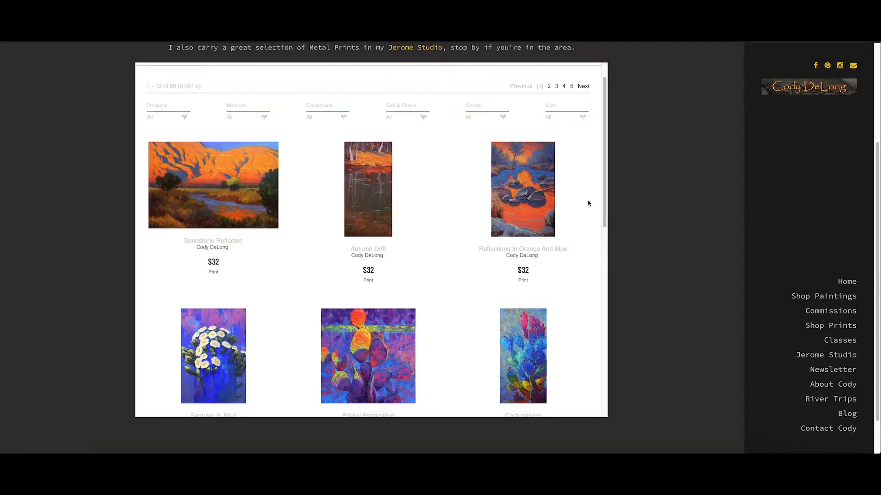
{"action": "mouse_move", "coordinate": [590, 214]}
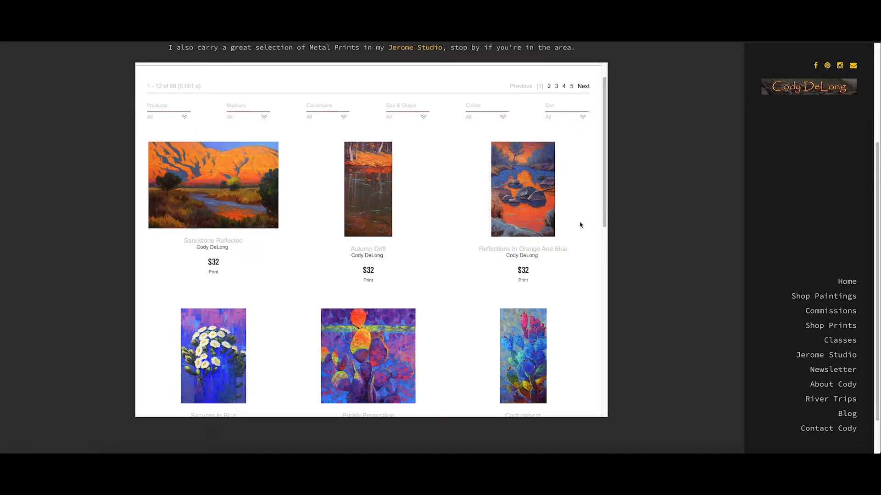
{"action": "mouse_move", "coordinate": [522, 212]}
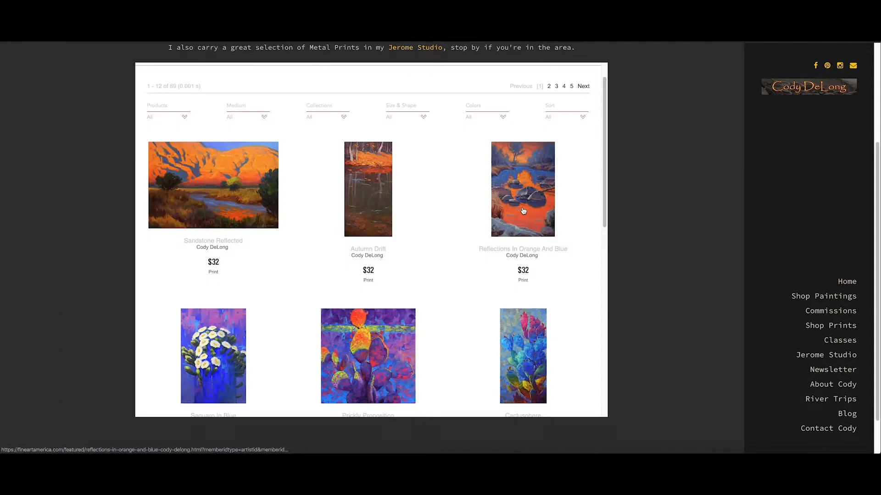
Step: View the Reflections In Orange And Blue print listing in the embedded shop
{"action": "left_click", "coordinate": [522, 189]}
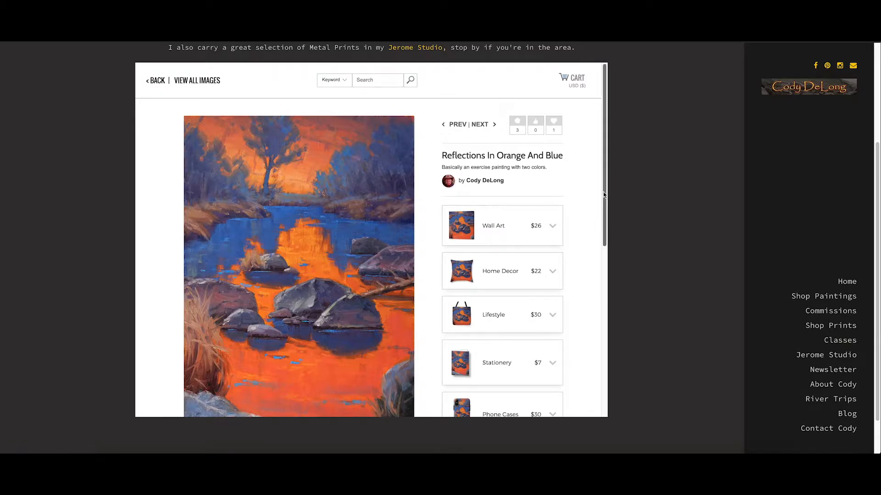
{"action": "scroll", "scroll_direction": "down", "scroll_amount": 3}
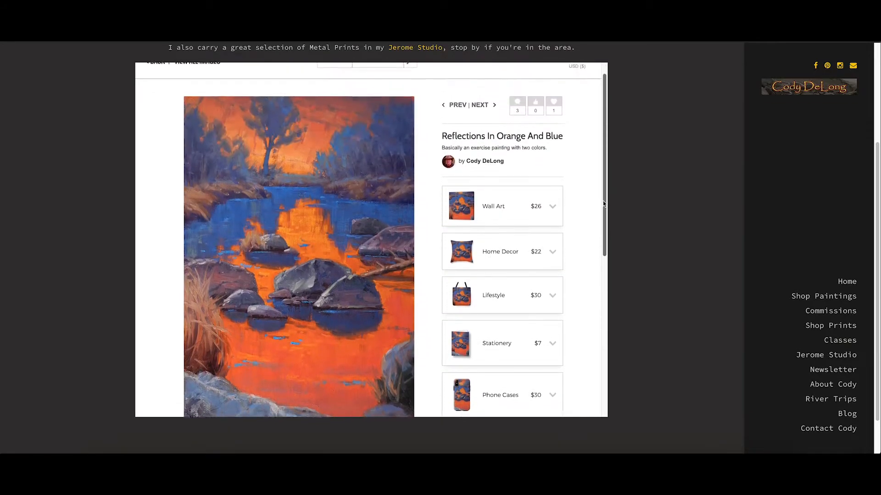
{"action": "scroll", "scroll_direction": "down", "scroll_amount": 3}
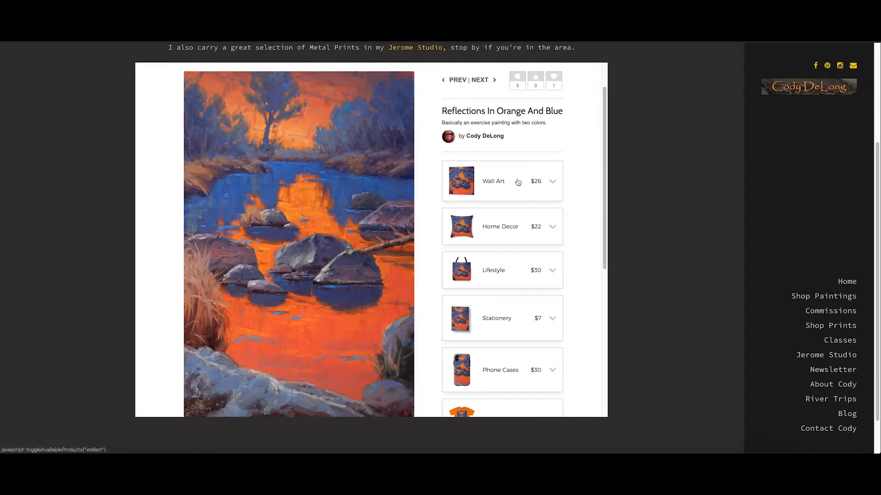
Step: Expand the Wall Art list of print types with prices, from Canvas Prints to Tapestry
{"action": "left_click", "coordinate": [502, 181]}
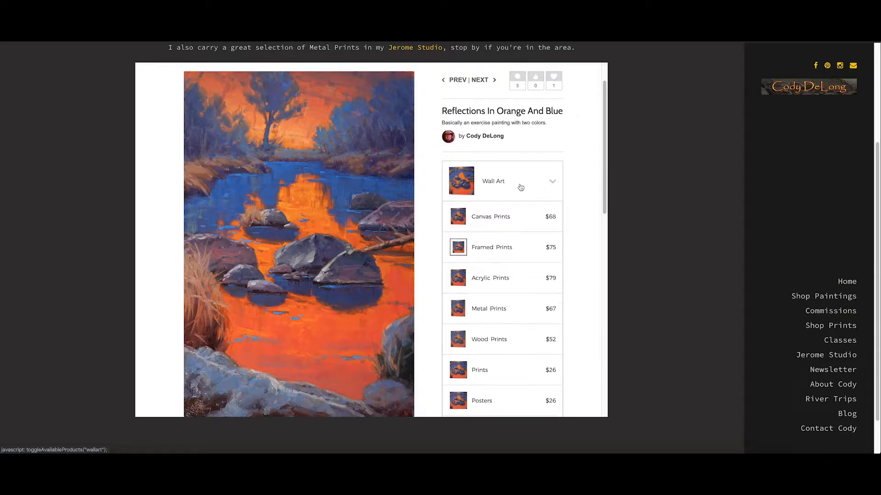
{"action": "scroll", "scroll_direction": "down", "scroll_amount": 3}
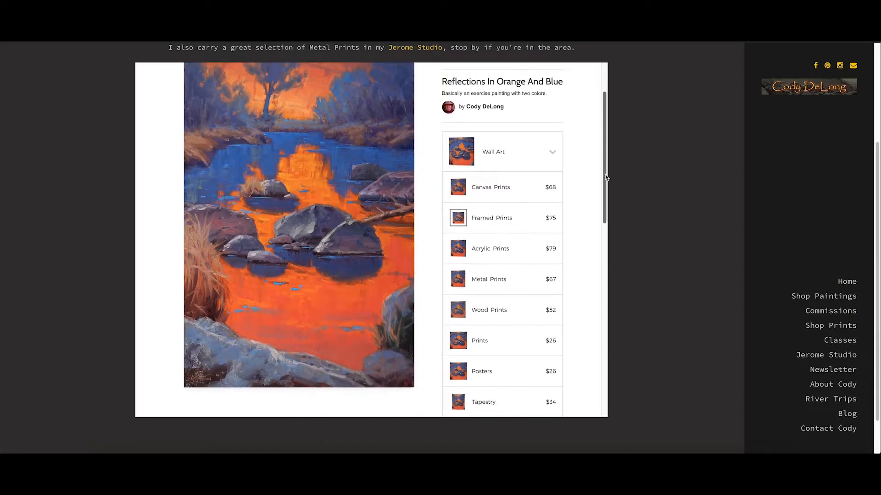
{"action": "scroll", "scroll_direction": "down", "scroll_amount": 3}
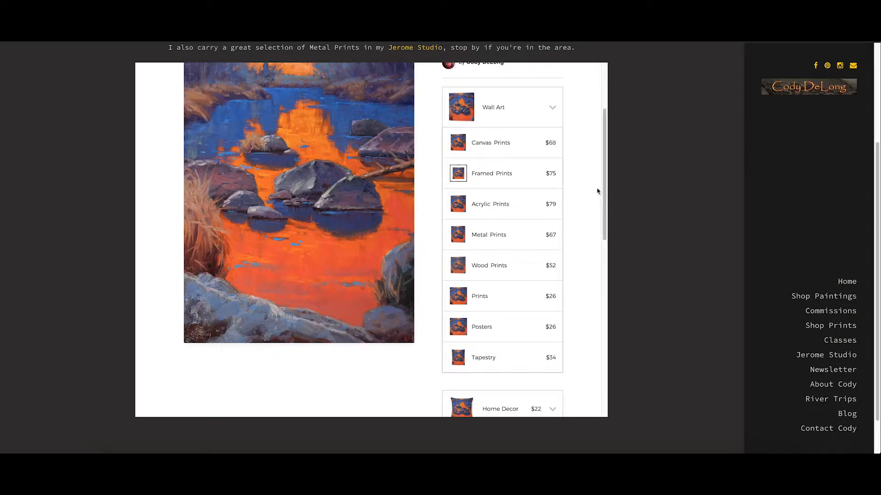
Step: Switch to the Canvas Print page at $85.00 and show the third room mockup
{"action": "left_click", "coordinate": [490, 142]}
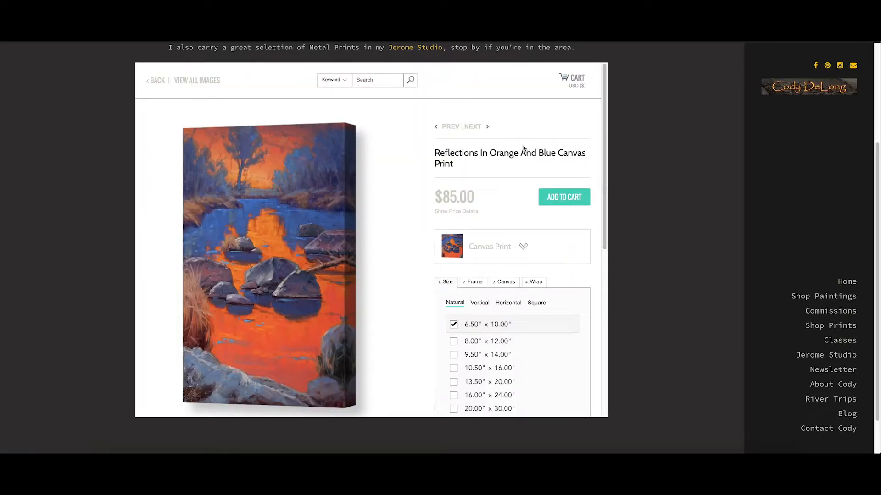
{"action": "scroll", "scroll_direction": "down", "scroll_amount": 3}
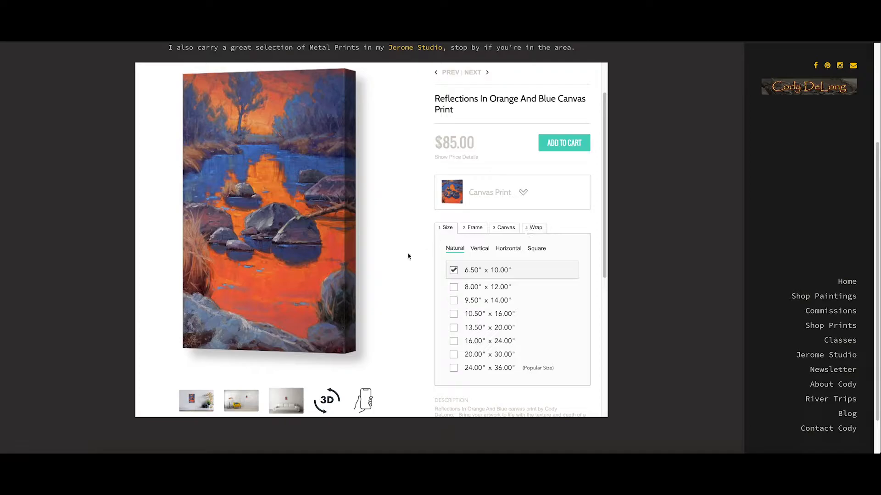
{"action": "mouse_move", "coordinate": [414, 311]}
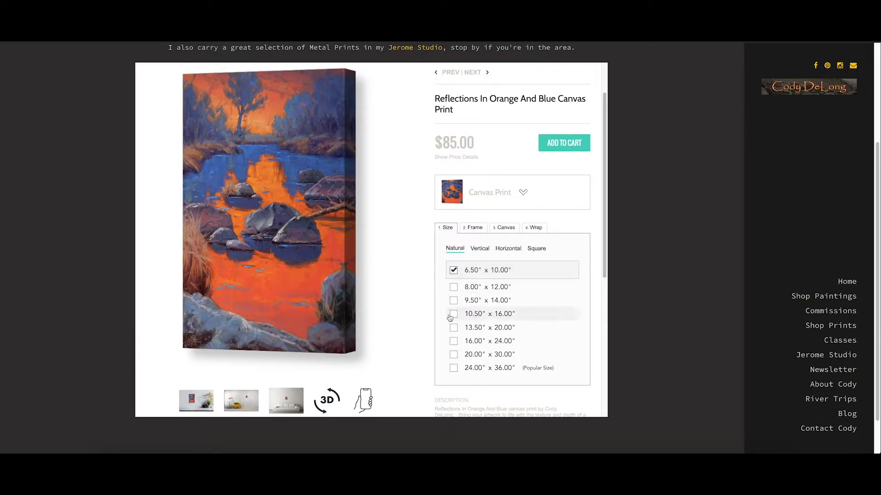
{"action": "scroll", "scroll_direction": "down", "scroll_amount": 3}
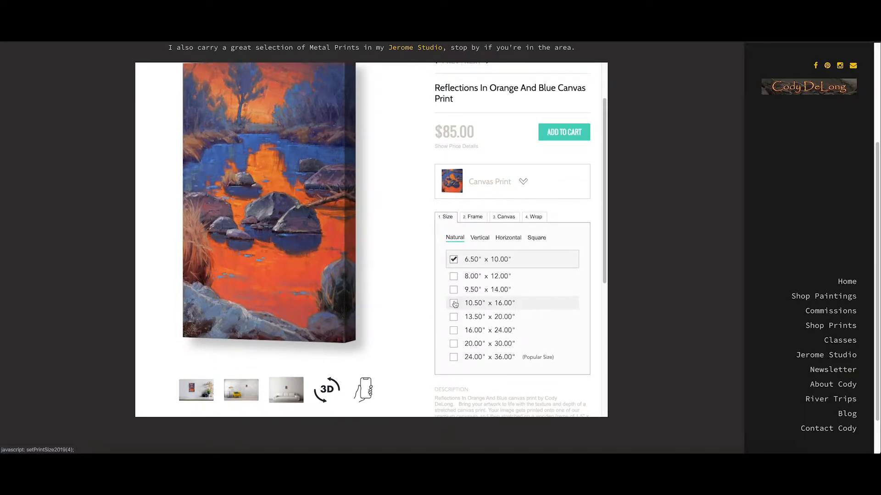
{"action": "left_click", "coordinate": [286, 389]}
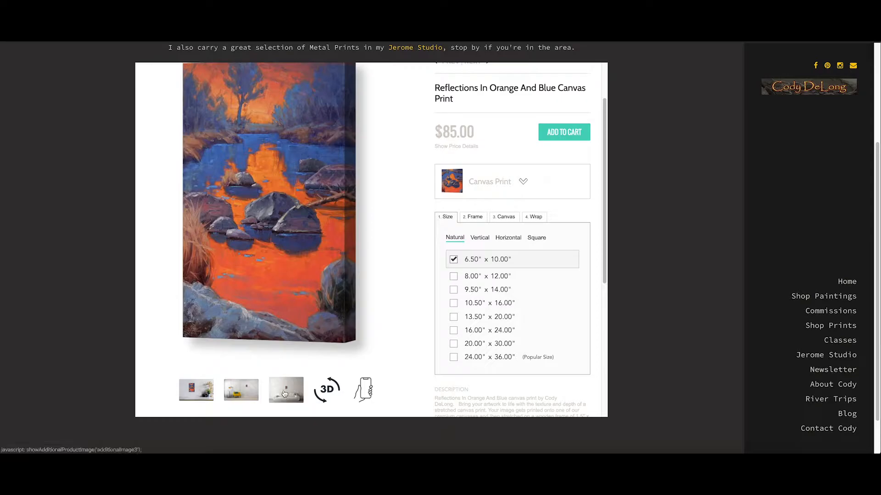
Step: Enlarge the room mockups and step to the painting above a white sofa
{"action": "left_click", "coordinate": [285, 390]}
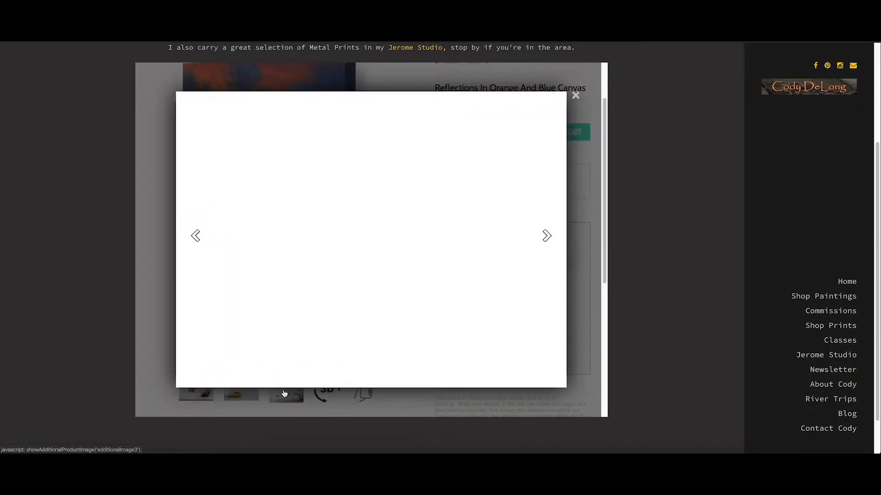
{"action": "left_click", "coordinate": [285, 393]}
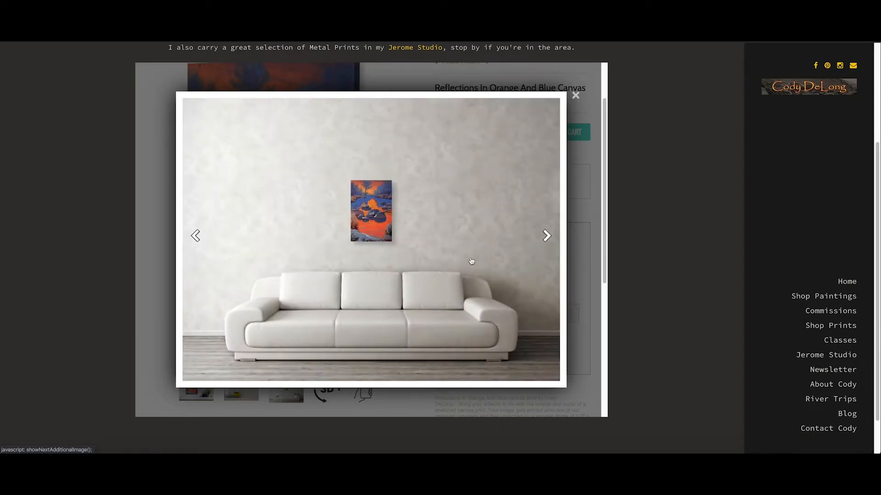
{"action": "left_click", "coordinate": [575, 95]}
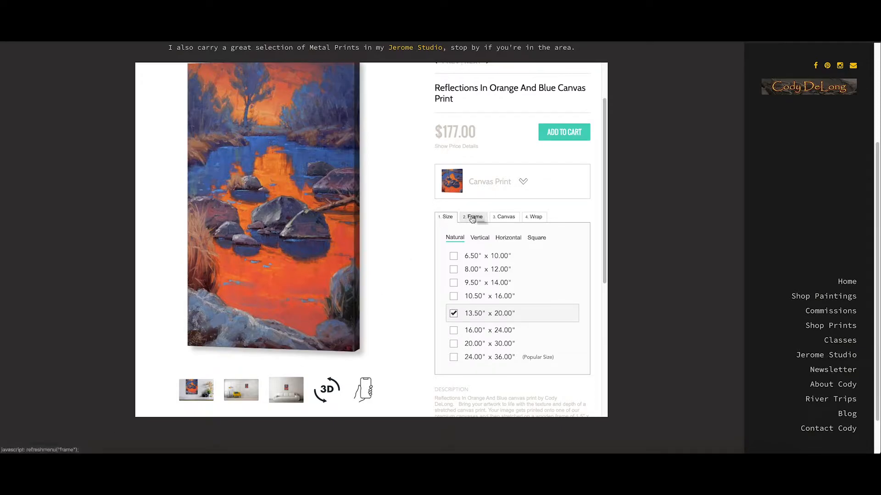
Step: Include a frame with the 13.50 × 20.00 inch canvas print, applying the CF6 black-and-gold frame
{"action": "left_click", "coordinate": [473, 216]}
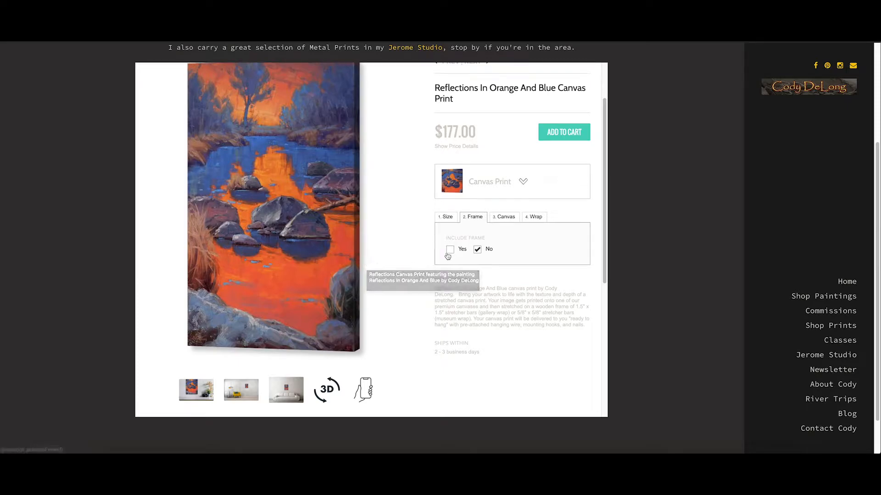
{"action": "left_click", "coordinate": [449, 250]}
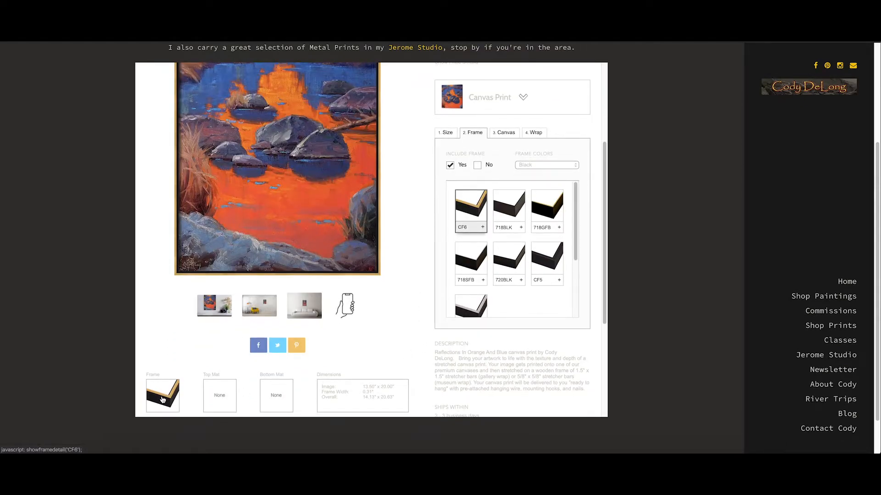
Step: Choose the 718GFB black metal floater frame with gold, viewing its details, for $238.00
{"action": "left_click", "coordinate": [545, 209]}
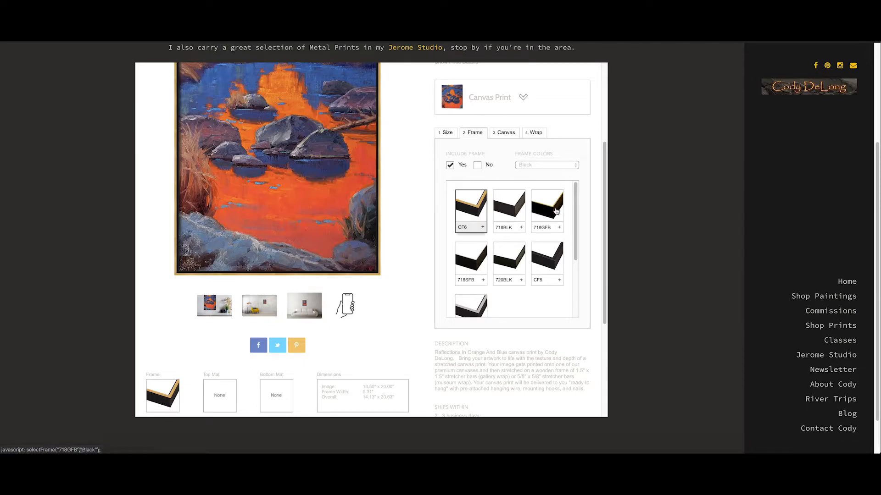
{"action": "left_click", "coordinate": [545, 209]}
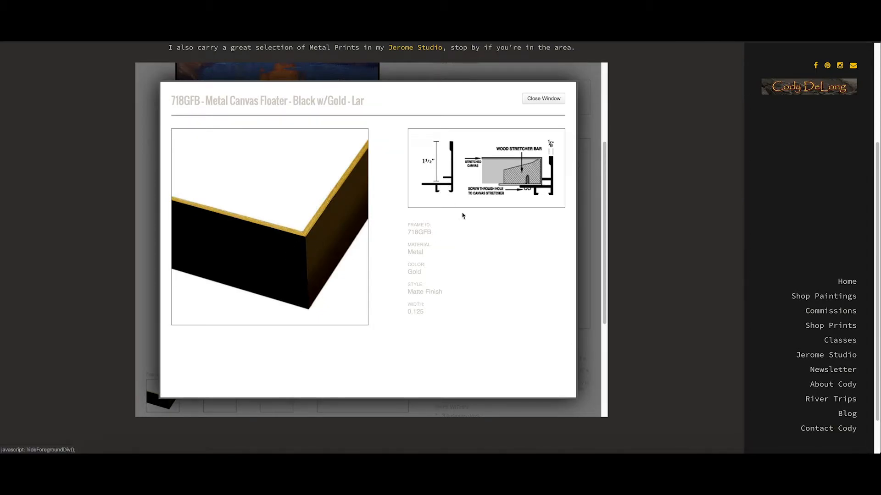
{"action": "mouse_move", "coordinate": [526, 179]}
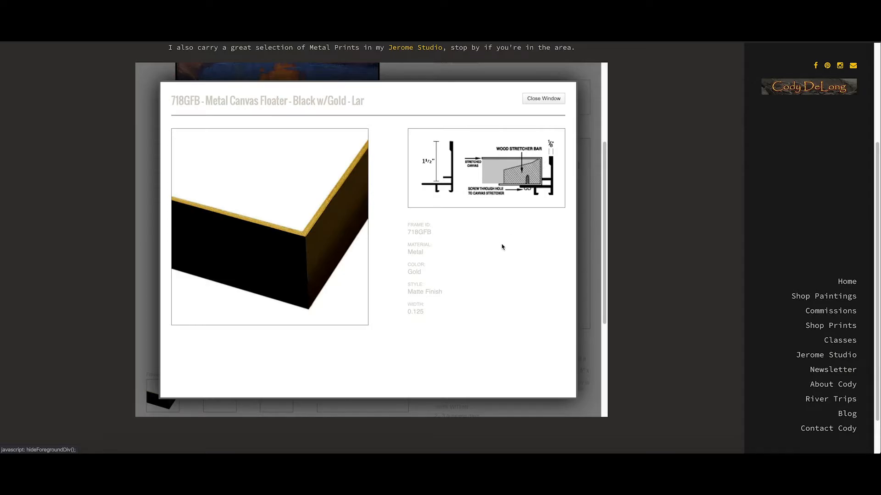
{"action": "left_click", "coordinate": [542, 99]}
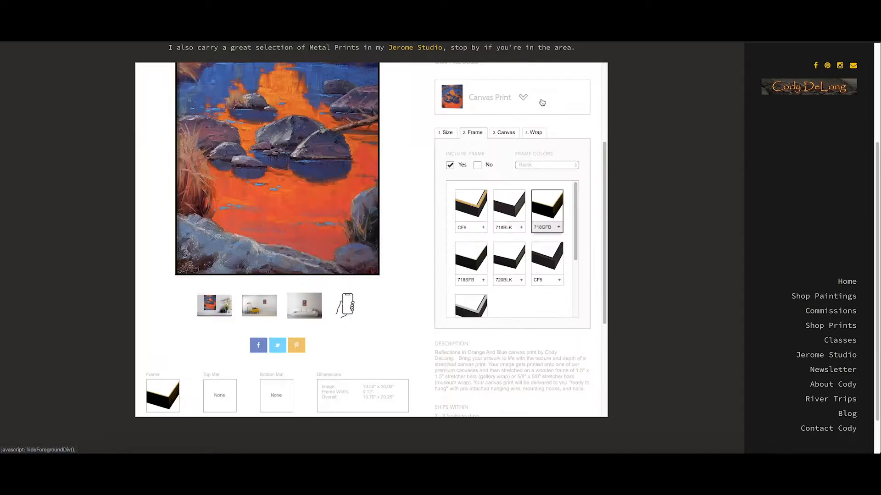
{"action": "mouse_move", "coordinate": [409, 296]}
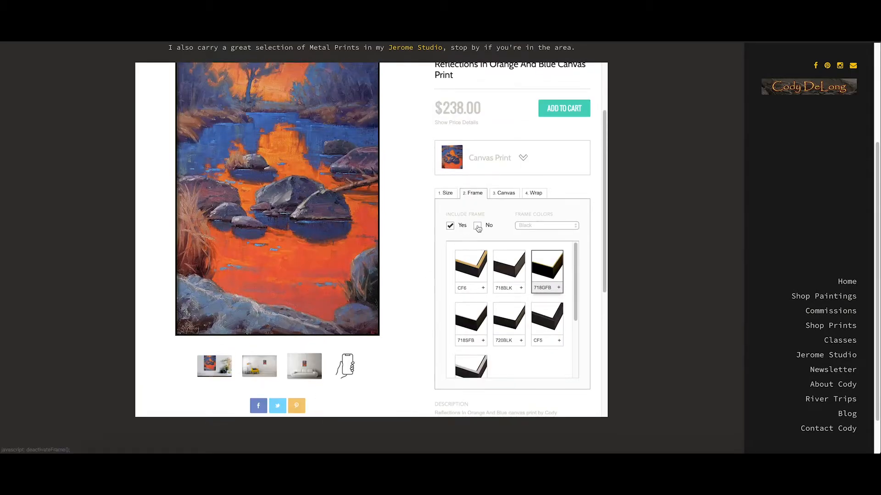
Step: Remove the frame, dropping the price to $113.00, and show the Glossy Finish Canvas options
{"action": "left_click", "coordinate": [478, 225]}
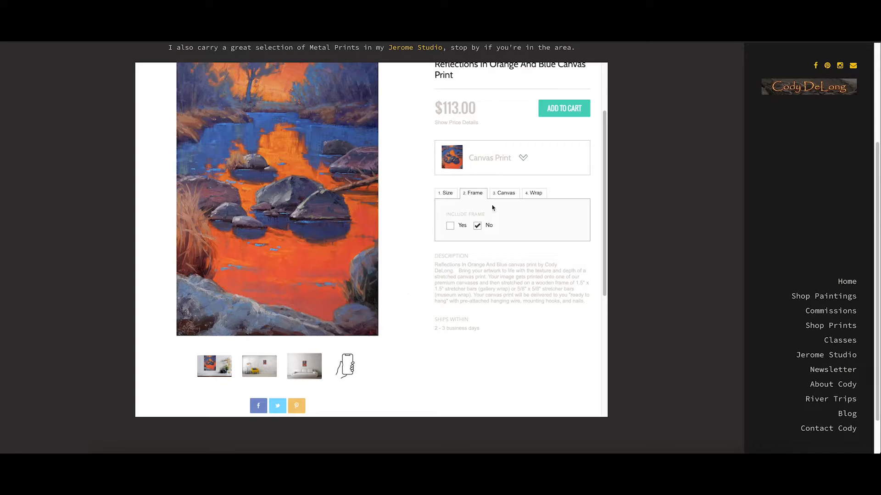
{"action": "left_click", "coordinate": [504, 193]}
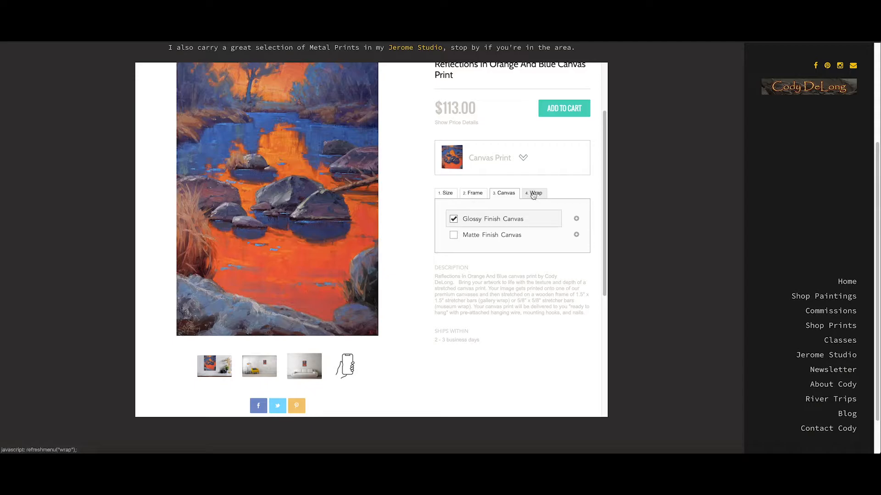
Step: Preview mirrored sides in 3D, then mount the canvas on 1.5" stretcher bars with black sides at $177.00
{"action": "left_click", "coordinate": [534, 193]}
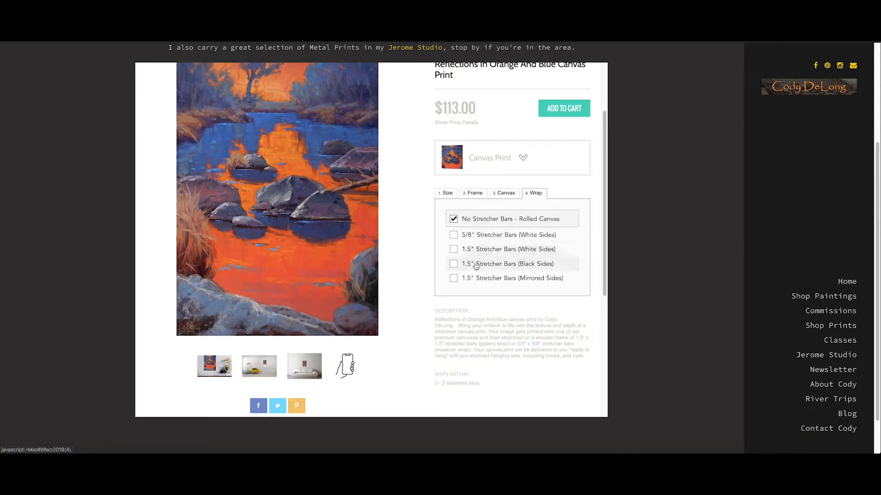
{"action": "left_click", "coordinate": [453, 276]}
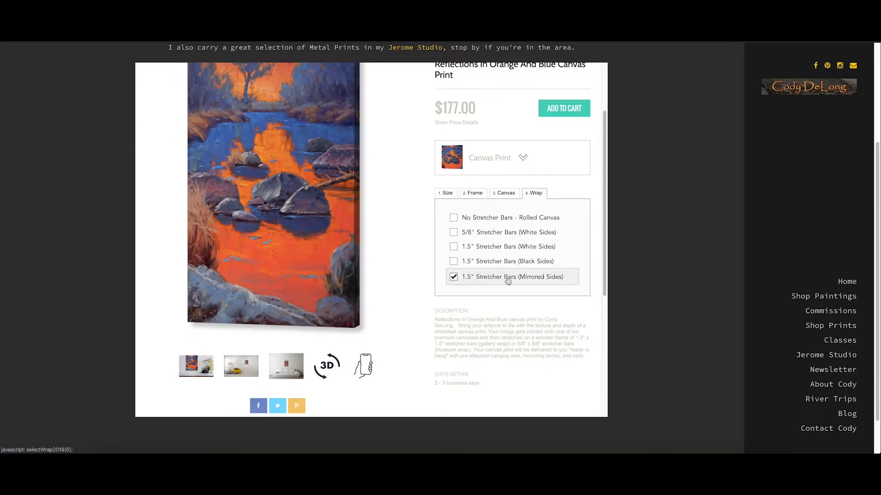
{"action": "mouse_move", "coordinate": [358, 284]}
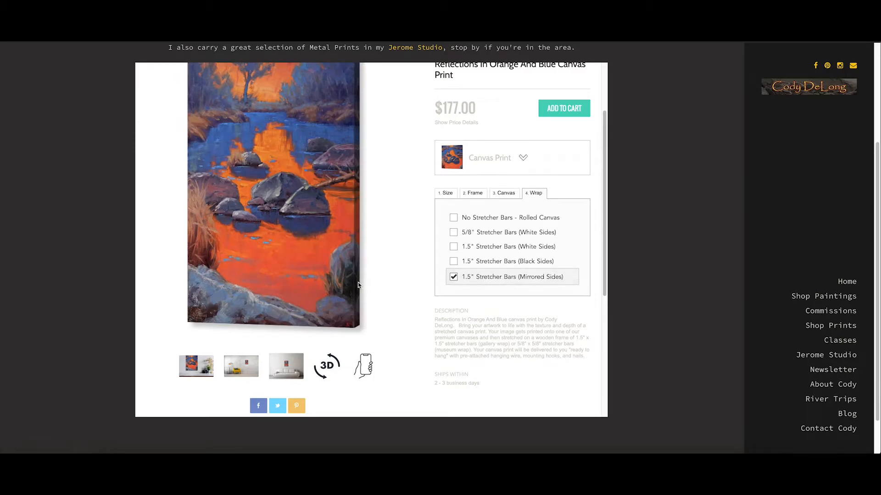
{"action": "left_click", "coordinate": [327, 366]}
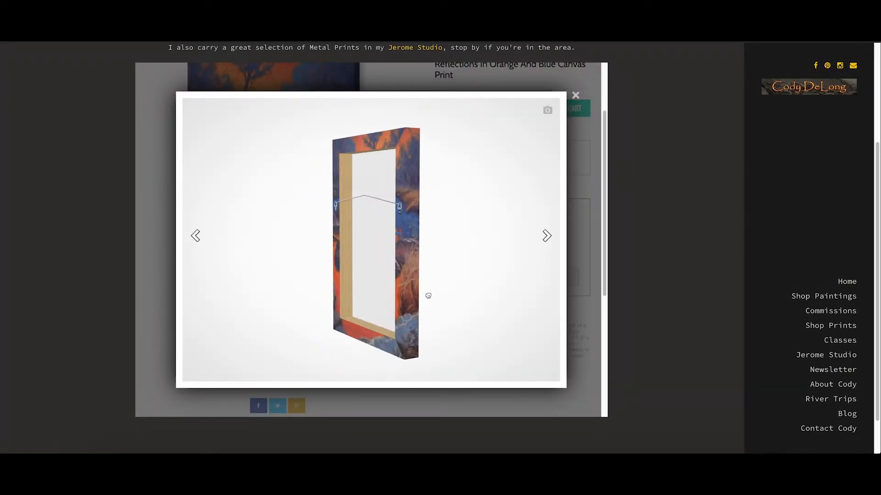
{"action": "left_click_drag", "start_coordinate": [428, 296], "coordinate": [349, 296]}
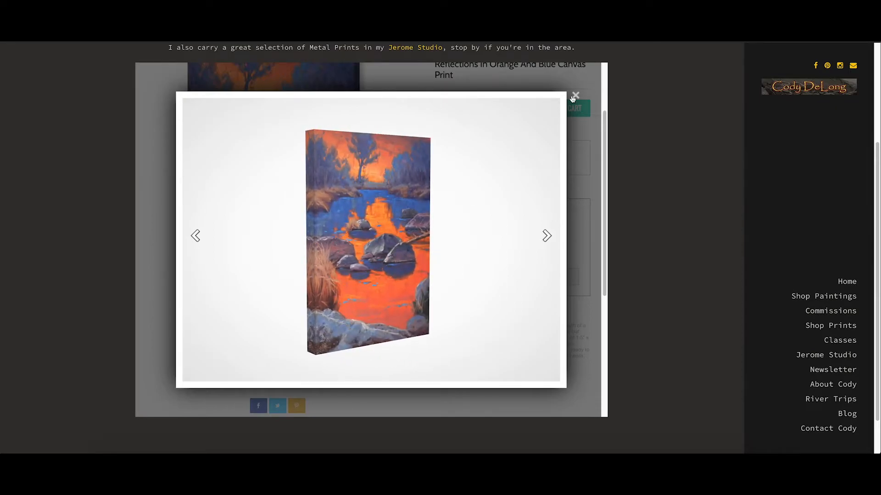
{"action": "left_click", "coordinate": [575, 94]}
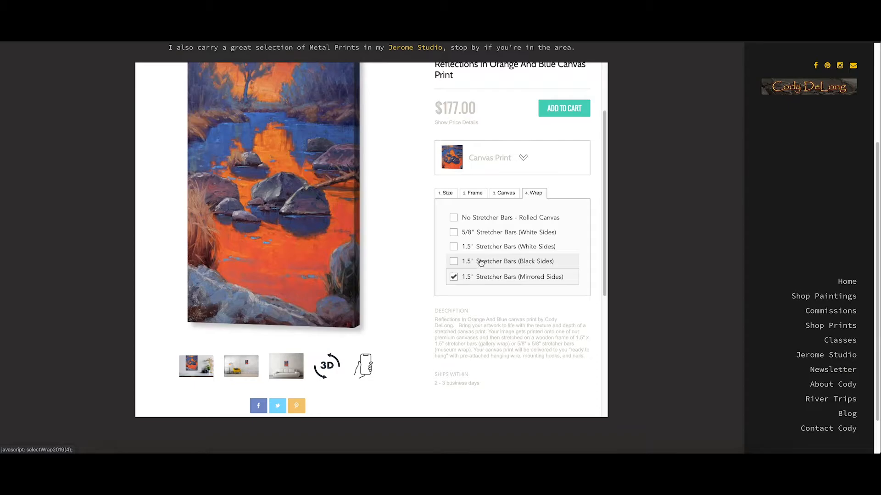
{"action": "left_click", "coordinate": [454, 262]}
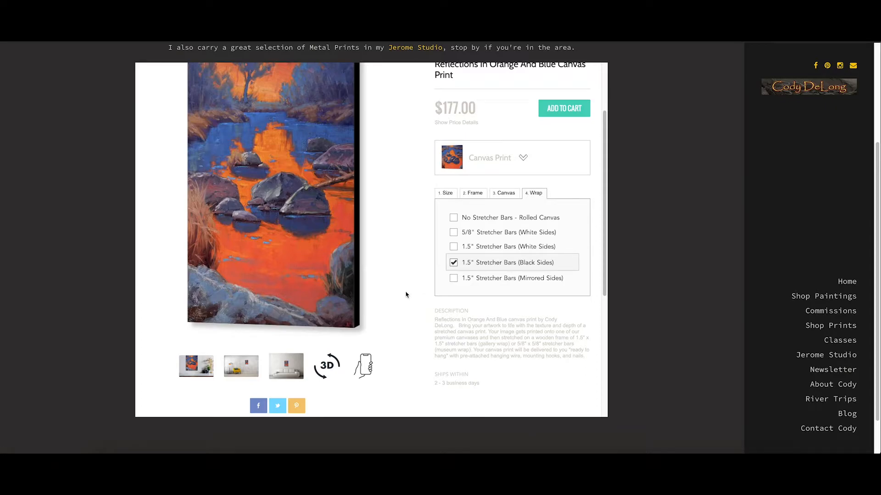
{"action": "mouse_move", "coordinate": [442, 252]}
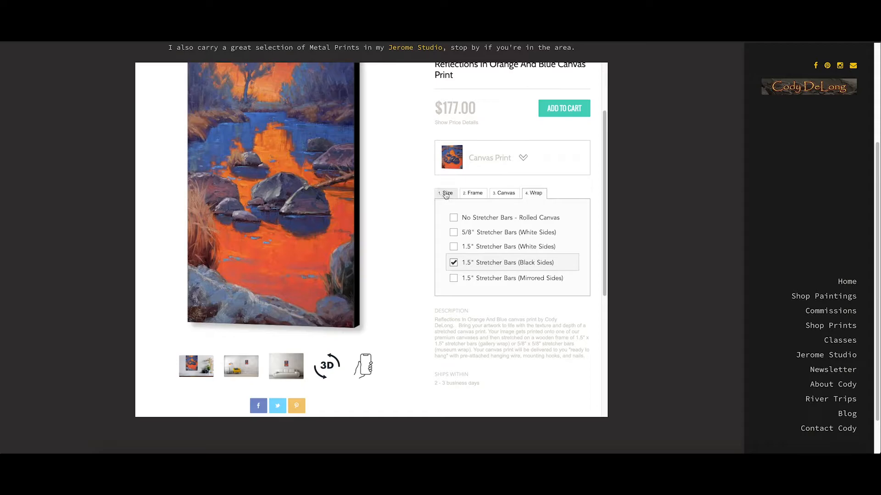
Step: Size the canvas print at 20.00 × 30.00 inches for $287.00 and list the other print types
{"action": "left_click", "coordinate": [447, 193]}
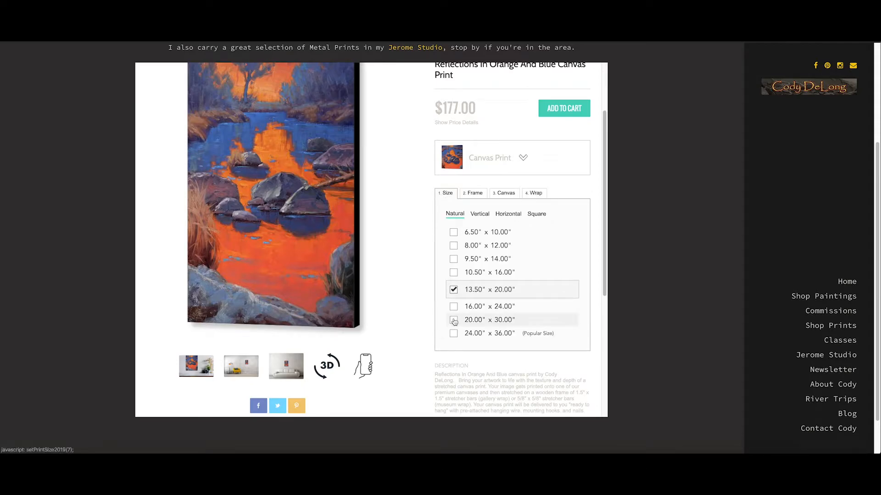
{"action": "left_click", "coordinate": [453, 319]}
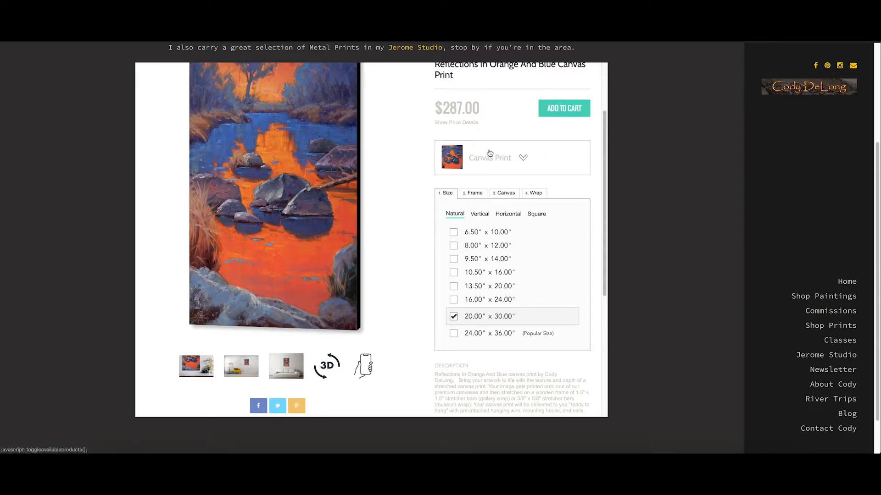
{"action": "left_click", "coordinate": [489, 157]}
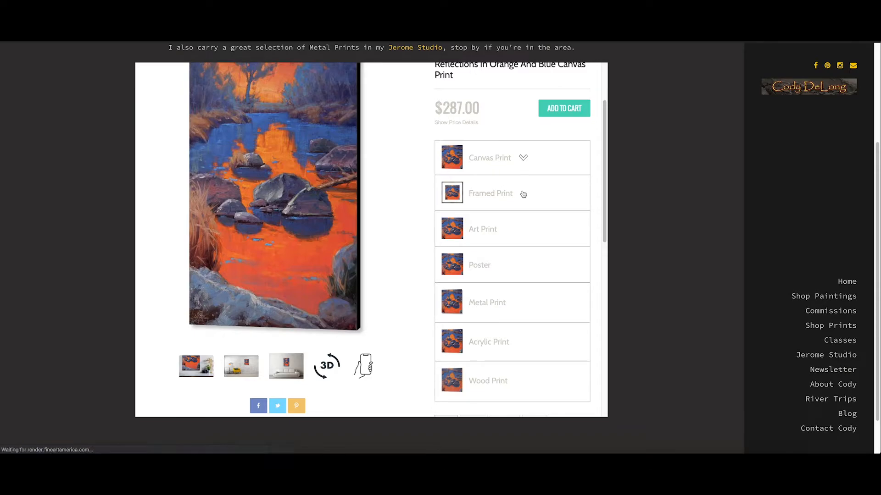
Step: Switch to a Framed Print sized 13.50 × 20.00 inches at $201.00
{"action": "left_click", "coordinate": [489, 194]}
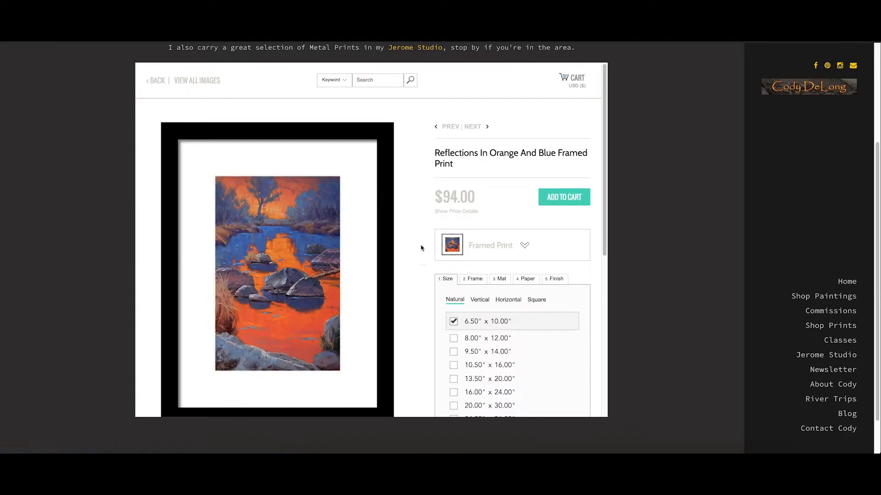
{"action": "scroll", "scroll_direction": "down", "scroll_amount": 3}
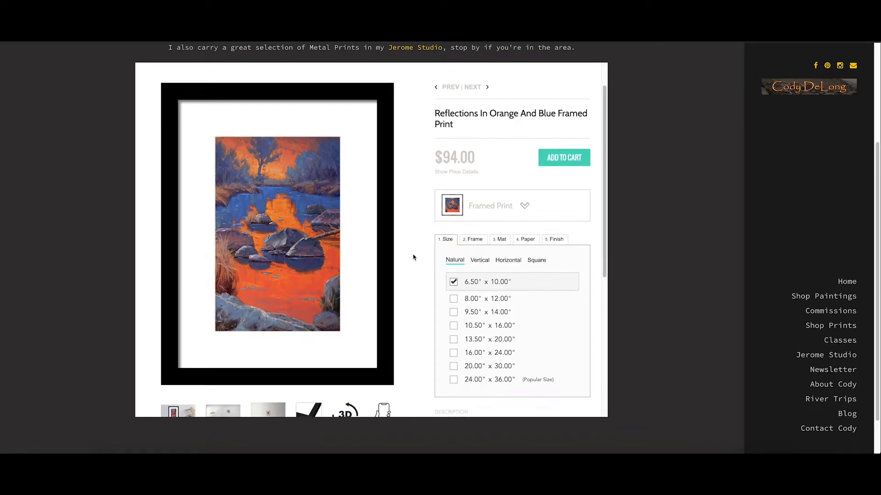
{"action": "scroll", "scroll_direction": "down", "scroll_amount": 3}
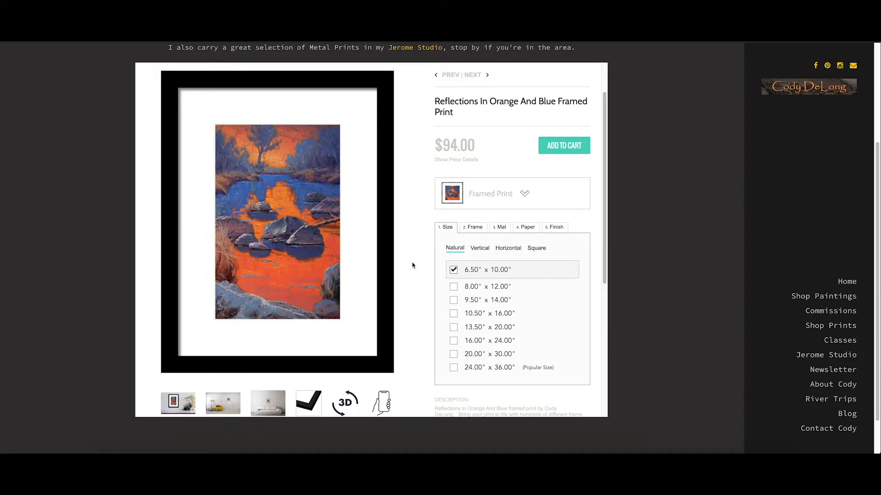
{"action": "mouse_move", "coordinate": [369, 264]}
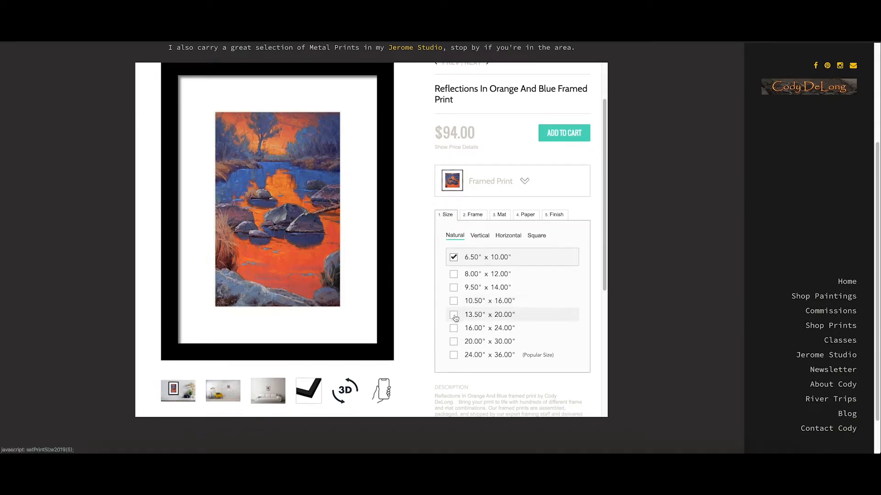
{"action": "left_click", "coordinate": [453, 314]}
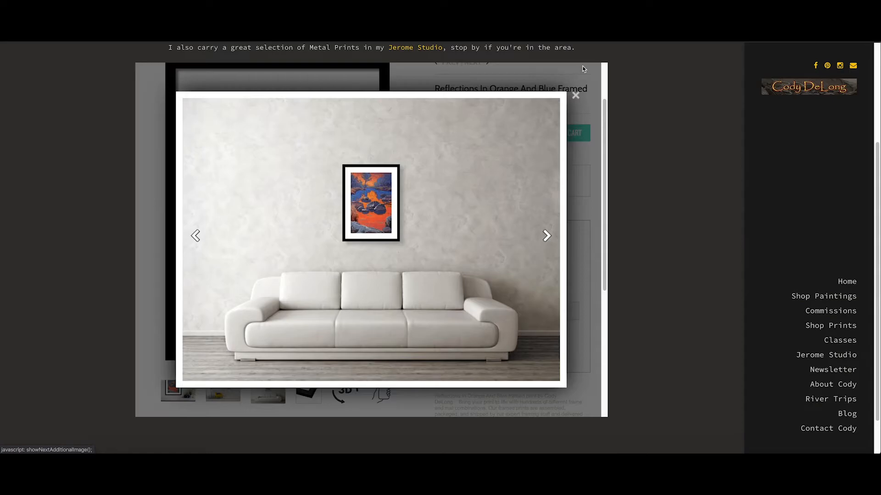
{"action": "left_click", "coordinate": [575, 95]}
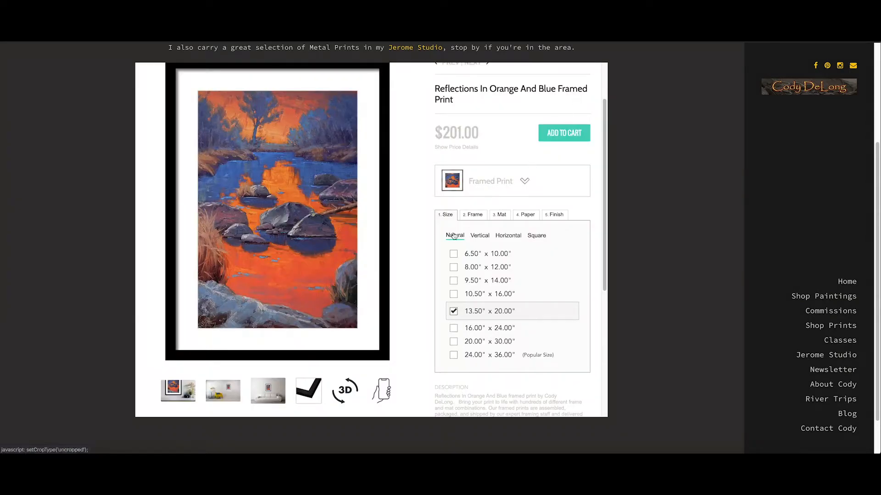
Step: Choose the dark wood EXL2 frame for the print, bringing the price to $301.00
{"action": "left_click", "coordinate": [472, 214]}
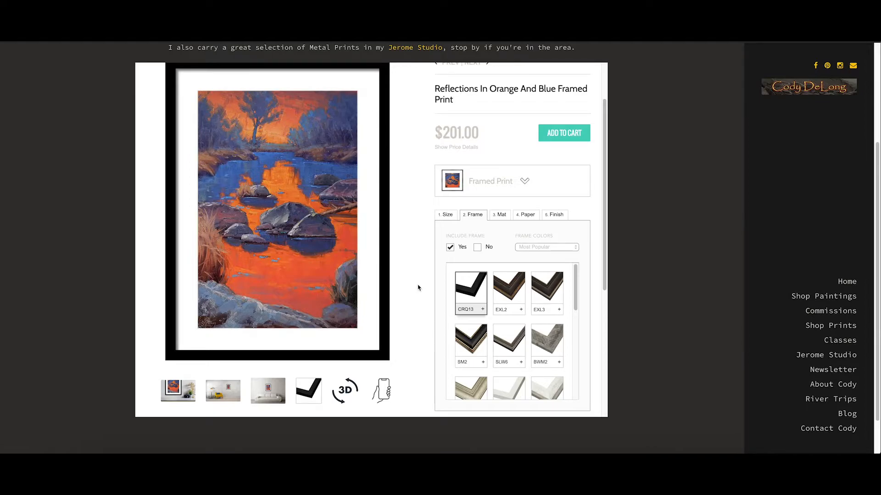
{"action": "scroll", "scroll_direction": "down", "scroll_amount": 3}
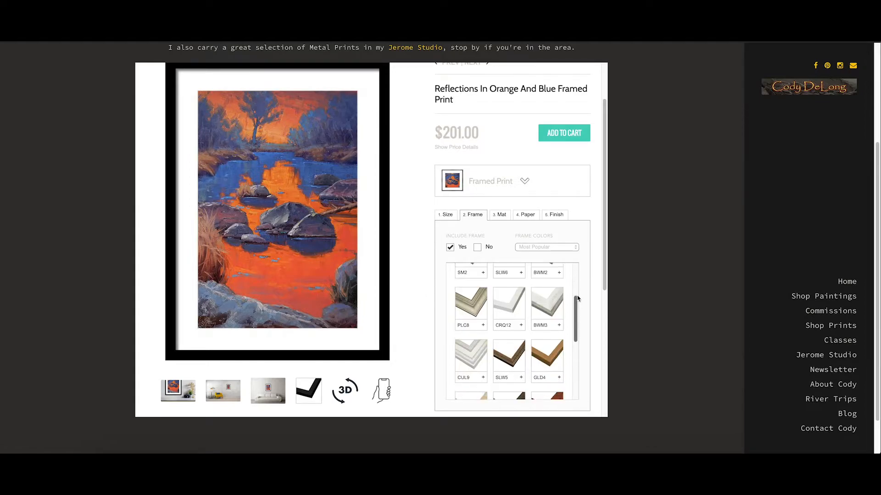
{"action": "scroll", "scroll_direction": "down", "scroll_amount": 3}
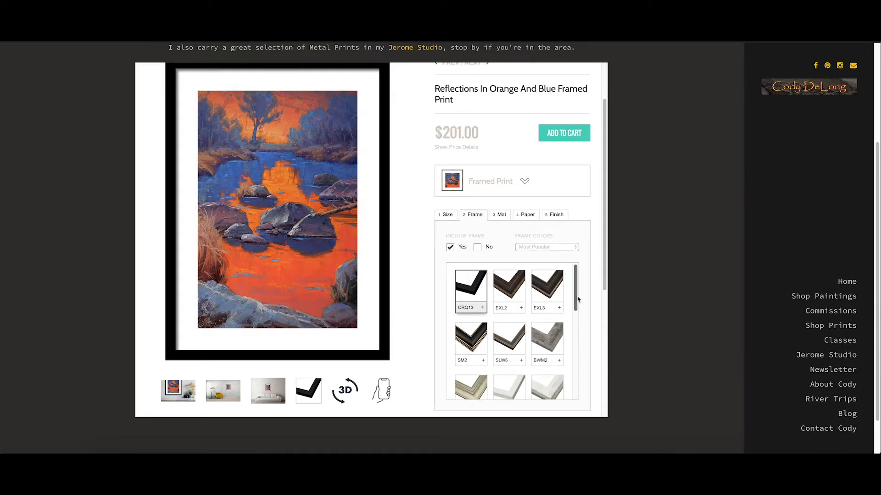
{"action": "left_click", "coordinate": [507, 289]}
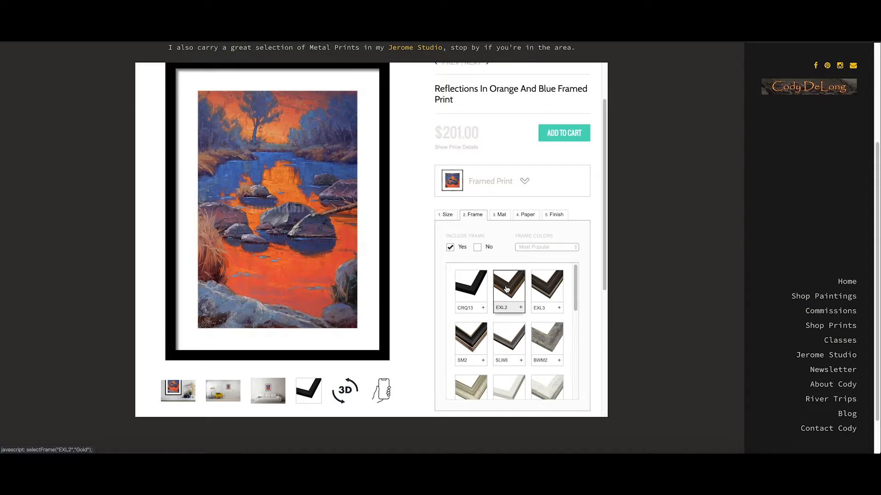
{"action": "left_click", "coordinate": [508, 286]}
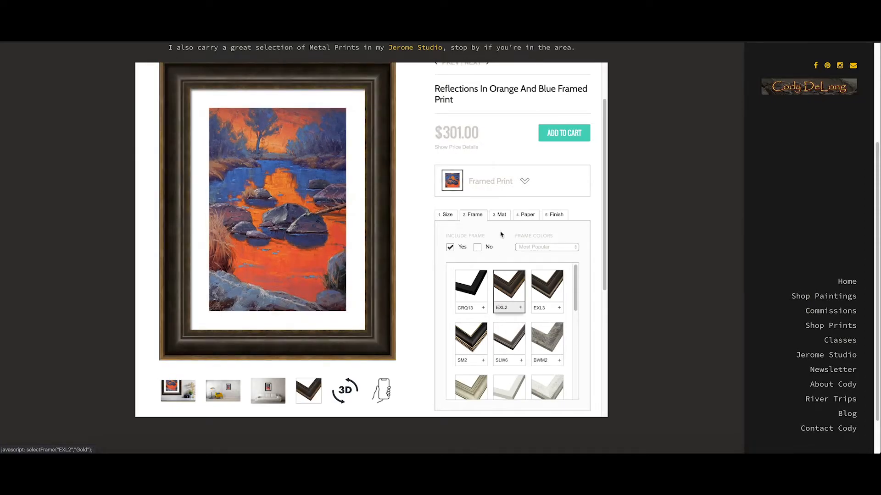
{"action": "left_click", "coordinate": [499, 215]}
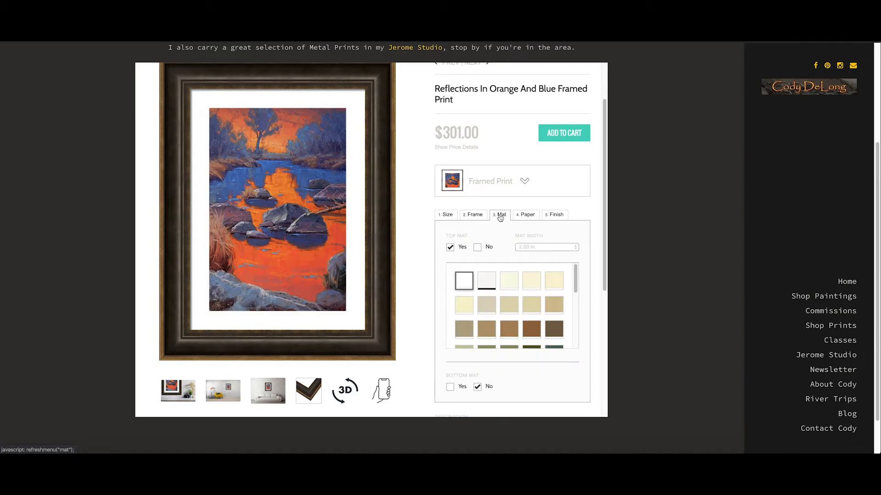
{"action": "mouse_move", "coordinate": [499, 217]}
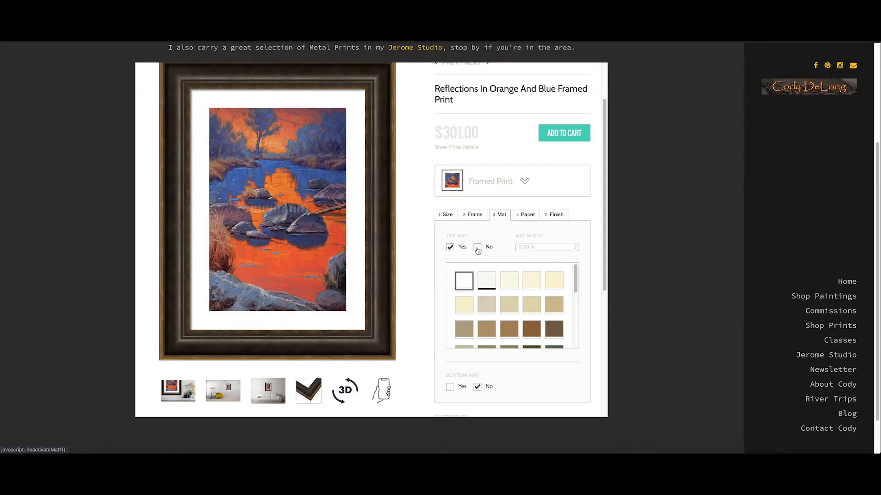
Step: Toggle the top mat off and back on to compare the print with and without it
{"action": "left_click", "coordinate": [477, 246]}
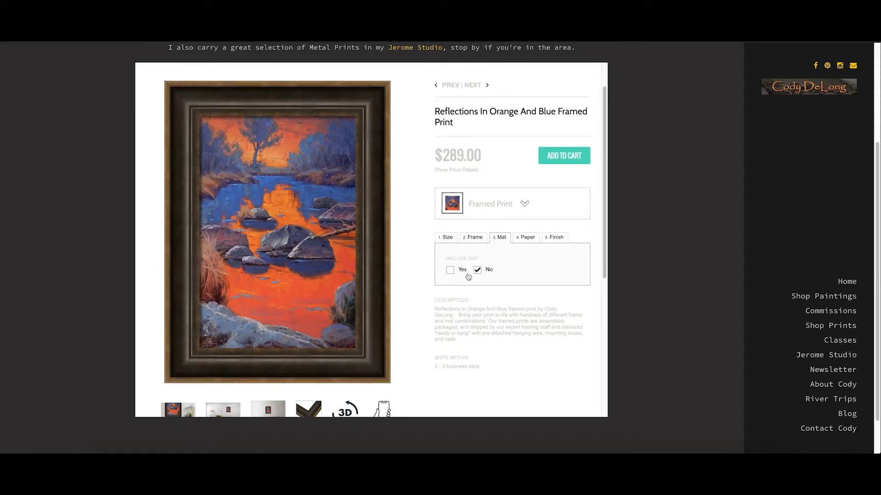
{"action": "left_click", "coordinate": [450, 270]}
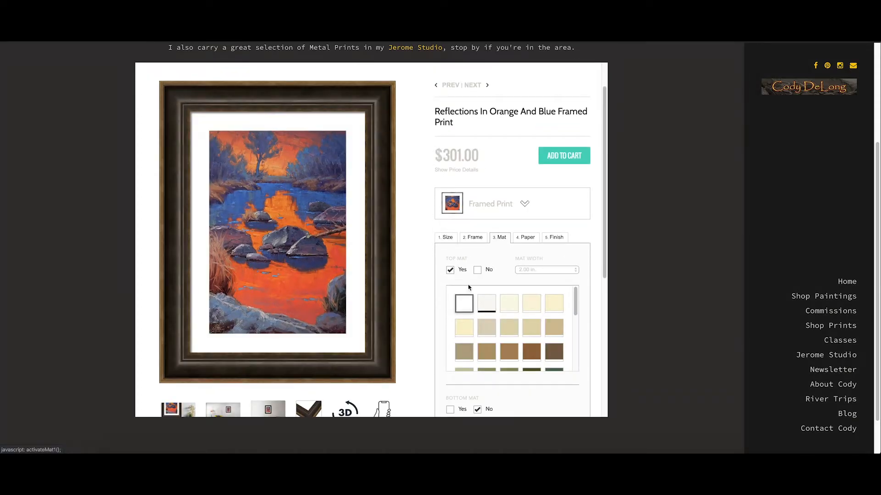
{"action": "scroll", "scroll_direction": "down", "scroll_amount": 3}
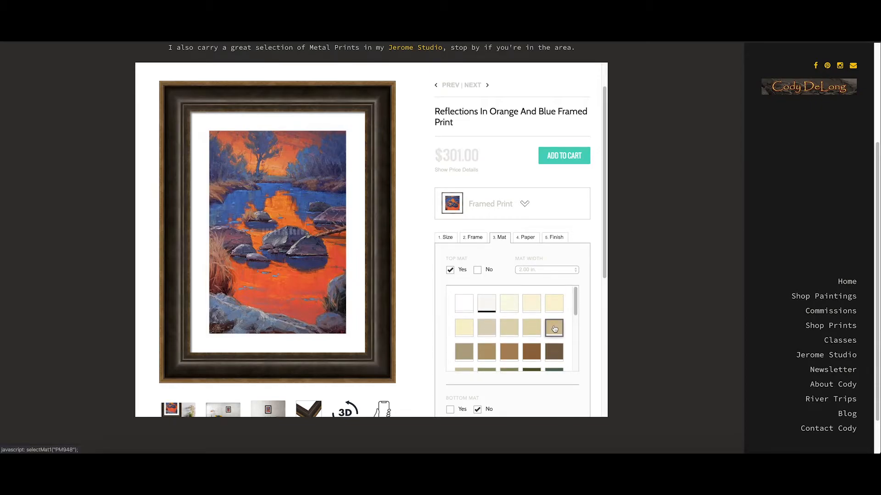
Step: Try tan and brown mat colours, then settle on the pale cream top mat
{"action": "left_click", "coordinate": [554, 329]}
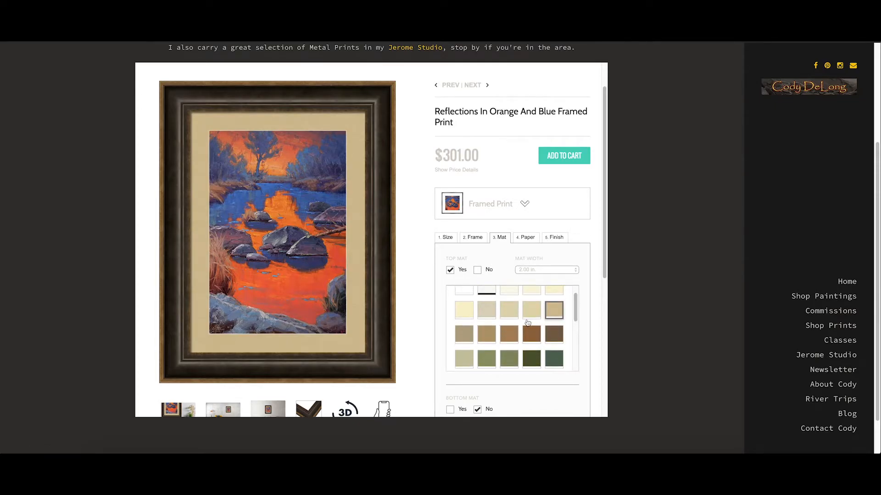
{"action": "left_click", "coordinate": [508, 334]}
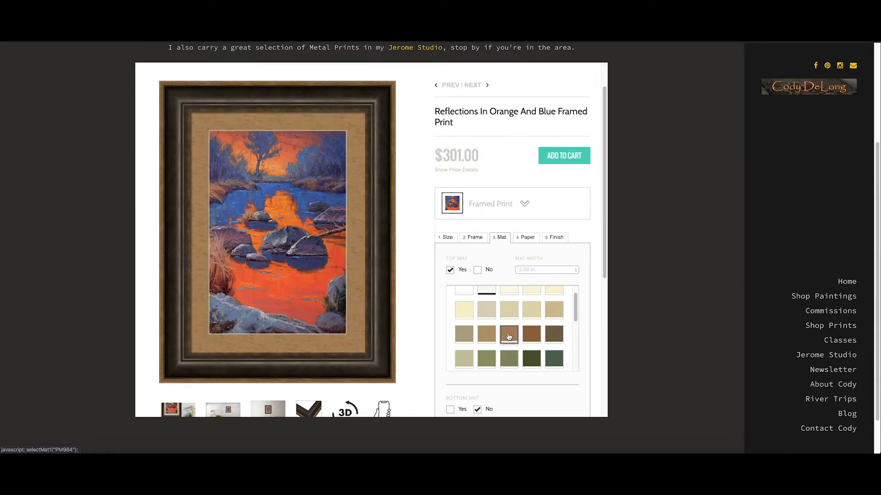
{"action": "left_click", "coordinate": [464, 312]}
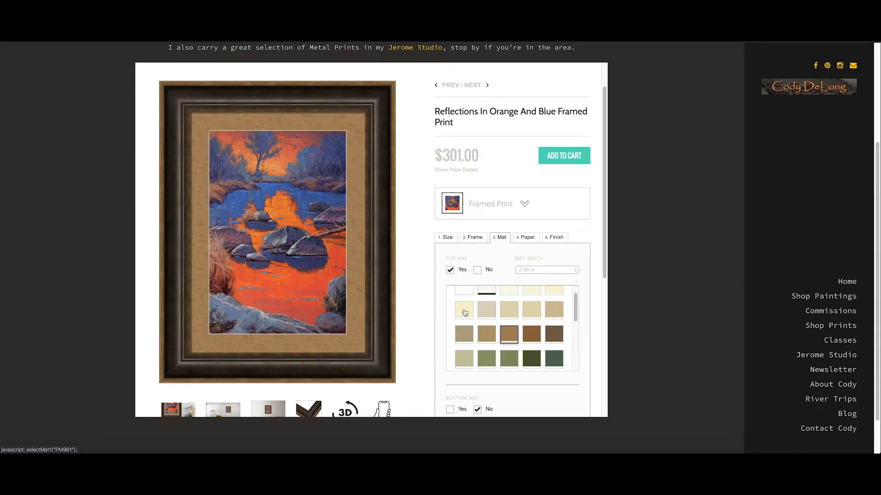
{"action": "left_click", "coordinate": [464, 311]}
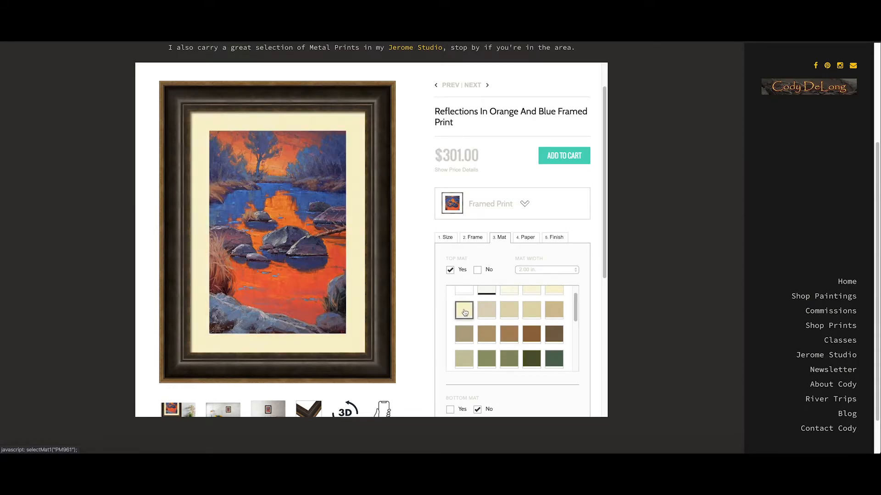
{"action": "left_click", "coordinate": [463, 309]}
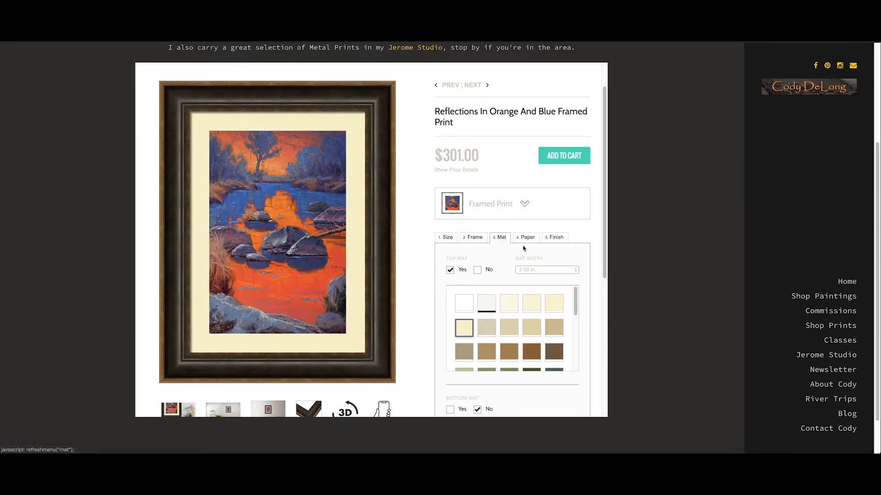
Step: Keep Archival Matte paper and the 1/8" Thick Premium Acrylic finish, price staying $301.00
{"action": "left_click", "coordinate": [527, 237]}
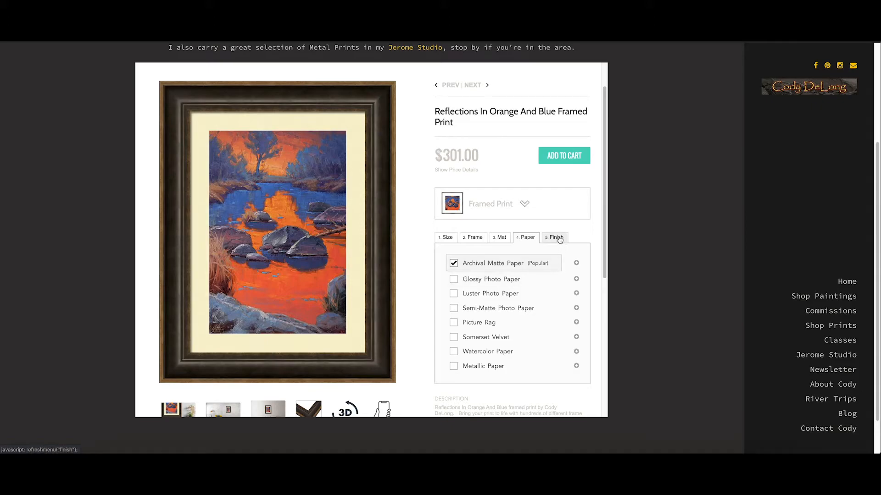
{"action": "left_click", "coordinate": [554, 237]}
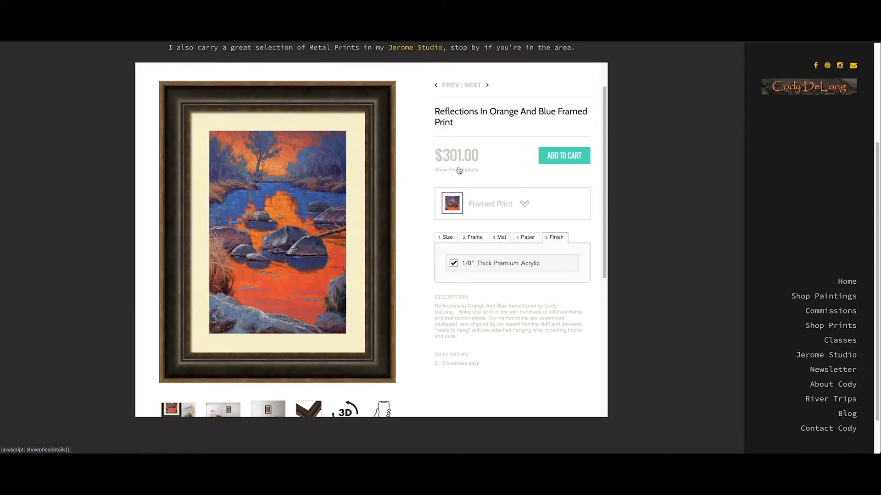
{"action": "mouse_move", "coordinate": [407, 228]}
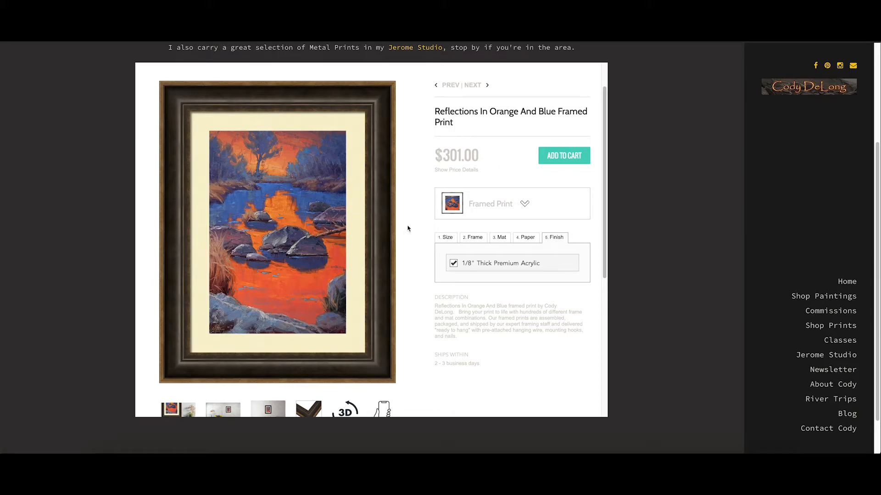
{"action": "mouse_move", "coordinate": [366, 234]}
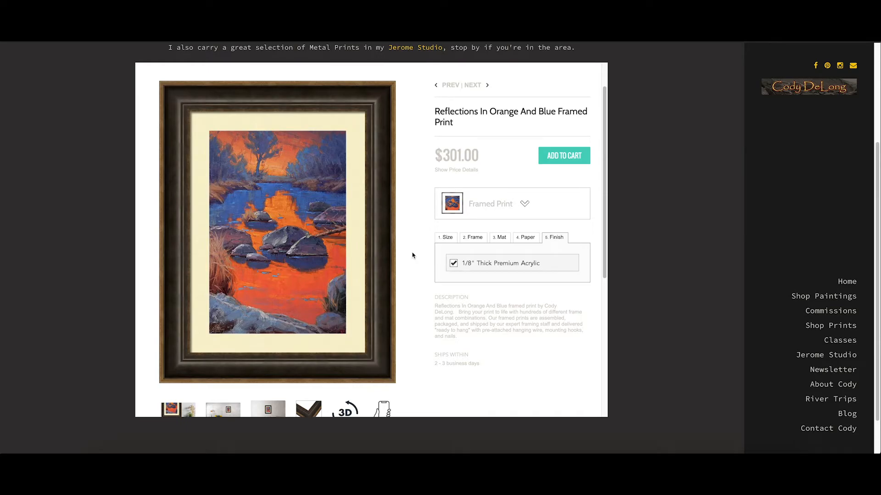
{"action": "mouse_move", "coordinate": [414, 253]}
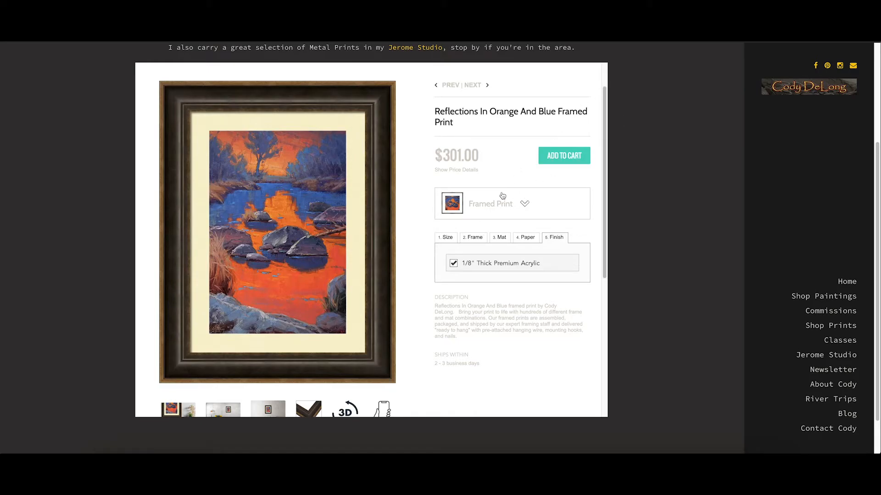
Step: Switch the product to a Metal Print, 6.50" × 10.00" at $84.00, and view its size choices
{"action": "left_click", "coordinate": [511, 204]}
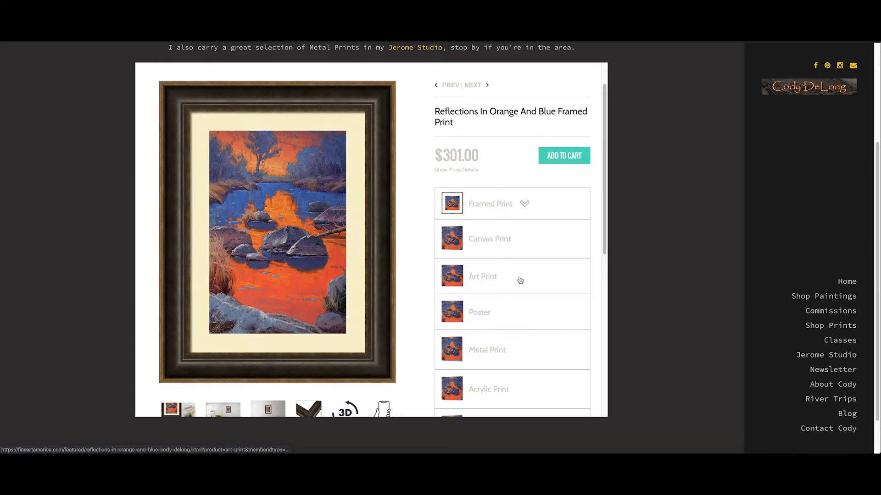
{"action": "scroll", "scroll_direction": "down", "scroll_amount": 3}
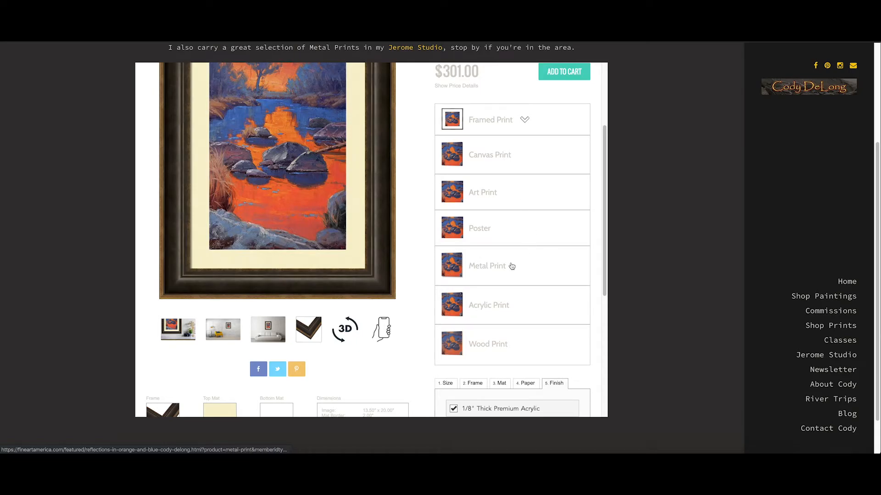
{"action": "left_click", "coordinate": [487, 266]}
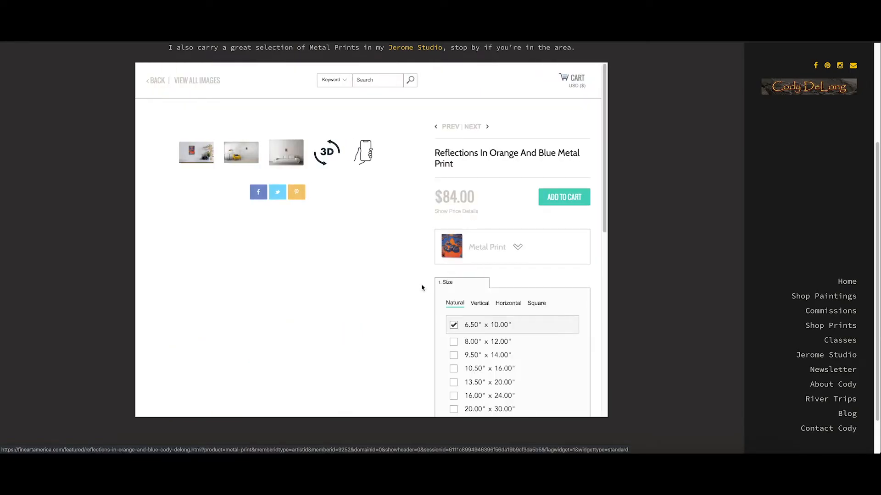
{"action": "left_click", "coordinate": [196, 153]}
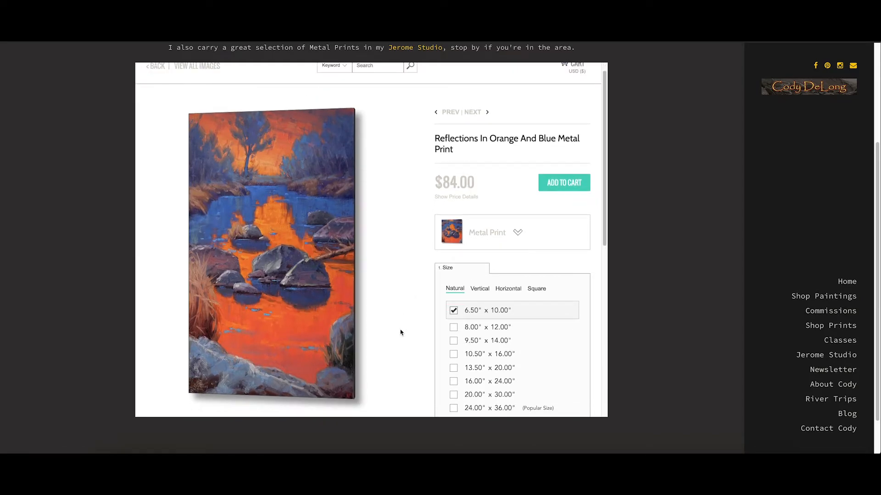
{"action": "scroll", "scroll_direction": "down", "scroll_amount": 3}
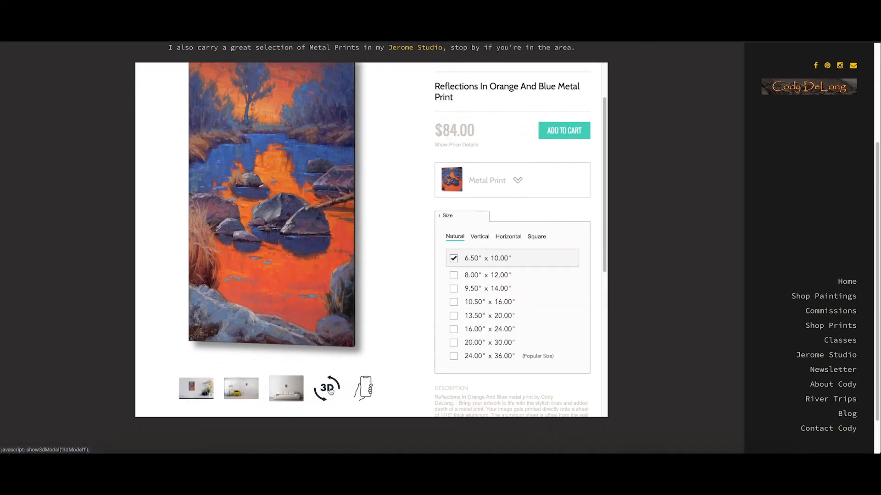
Step: Preview the metal print as a 3D model, rotate it to other angles, then close the viewer
{"action": "left_click", "coordinate": [327, 388]}
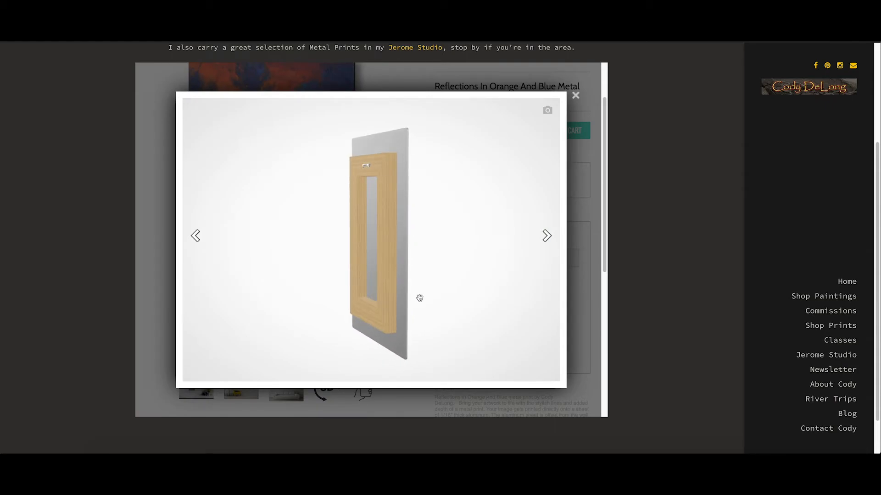
{"action": "left_click_drag", "start_coordinate": [420, 298], "coordinate": [399, 299]}
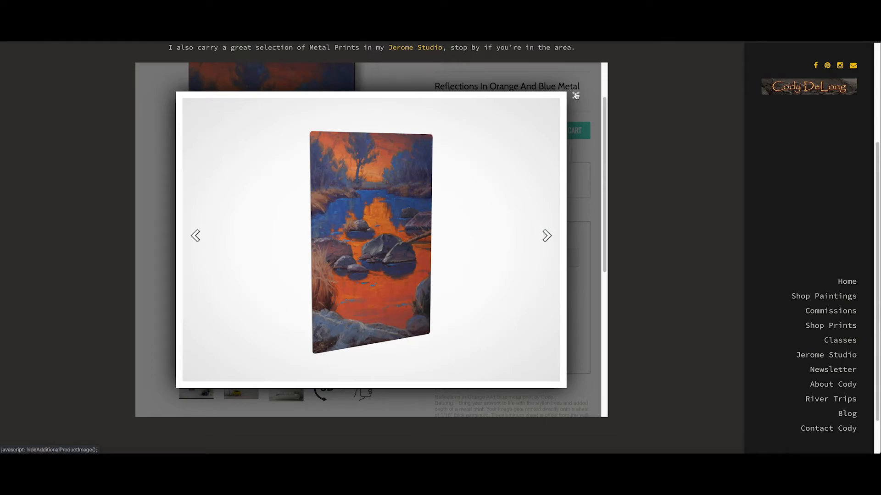
{"action": "left_click", "coordinate": [576, 95]}
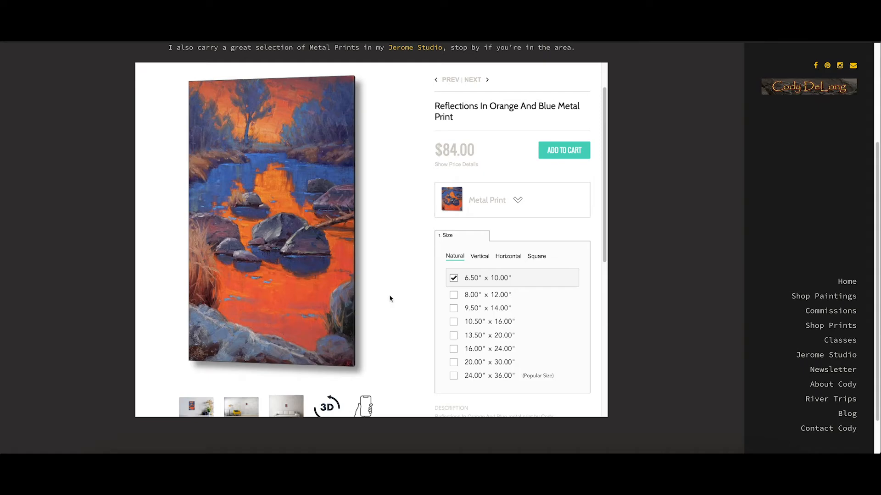
{"action": "mouse_move", "coordinate": [393, 297]}
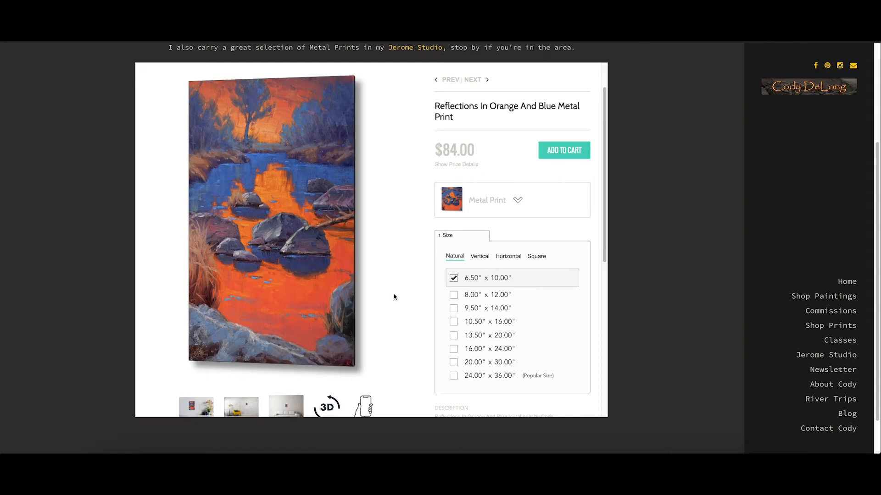
{"action": "mouse_move", "coordinate": [395, 296]}
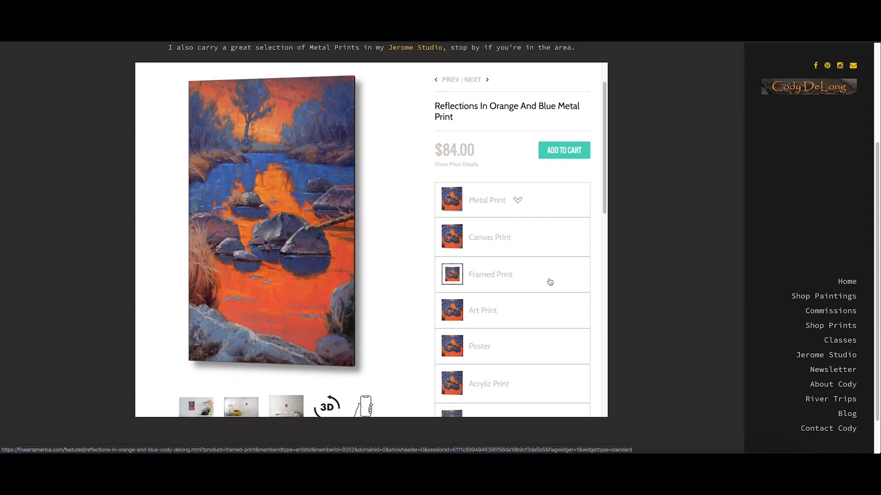
Step: Scroll the Wood Print page down to About Wood Prints and back up to the $65.00 listing
{"action": "scroll", "scroll_direction": "down", "scroll_amount": 3}
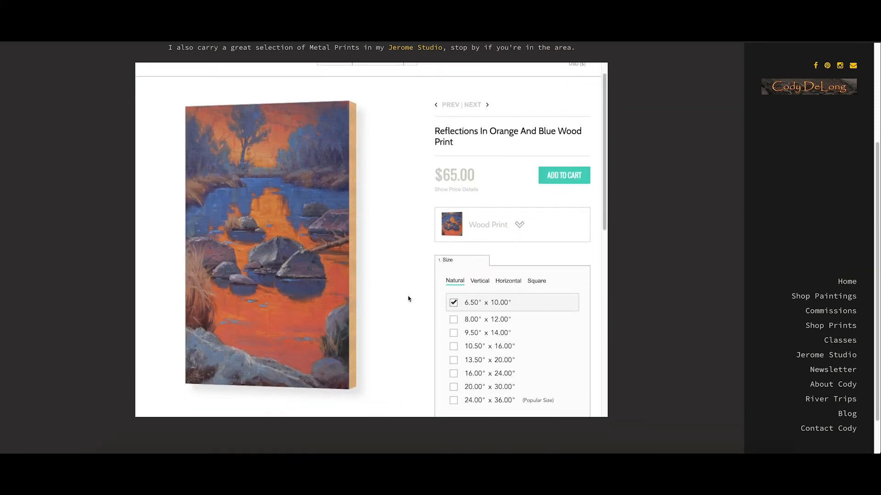
{"action": "scroll", "scroll_direction": "down", "scroll_amount": 3}
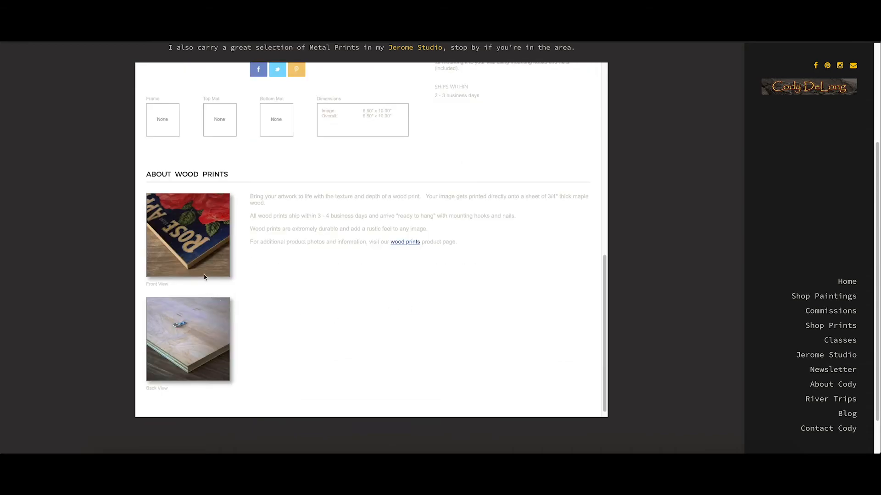
{"action": "mouse_move", "coordinate": [182, 266]}
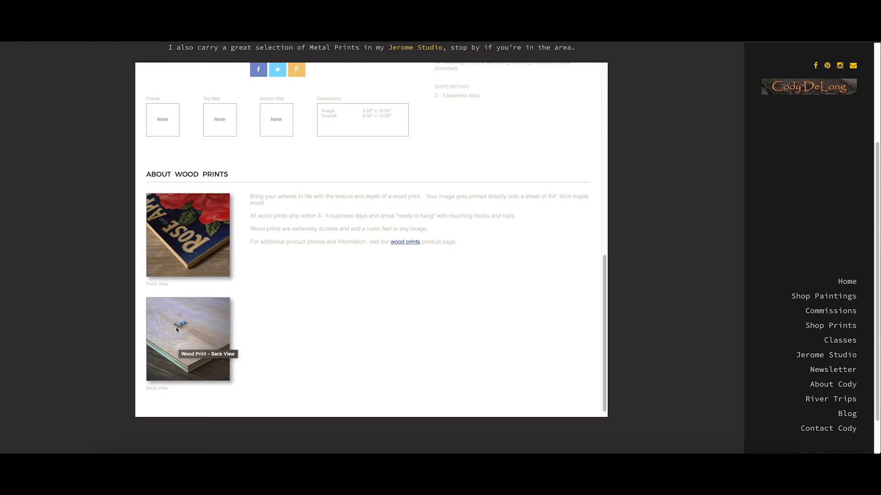
{"action": "mouse_move", "coordinate": [187, 327]}
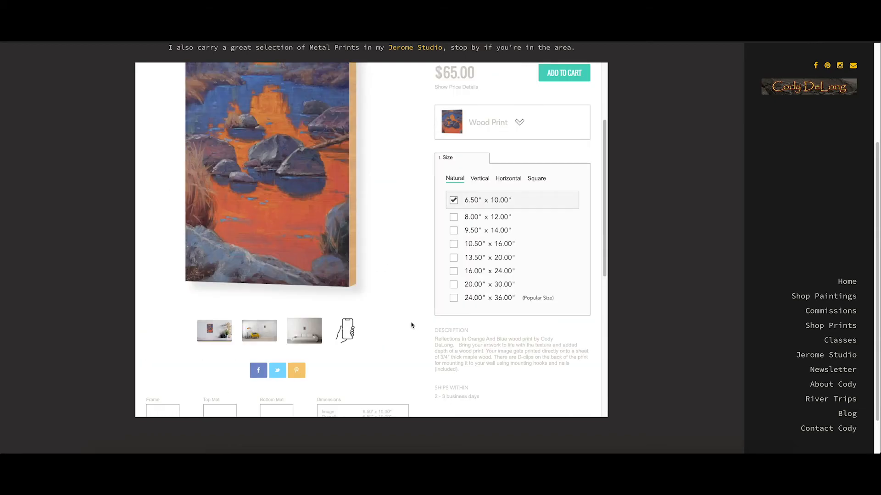
{"action": "scroll", "scroll_direction": "up", "scroll_amount": 3}
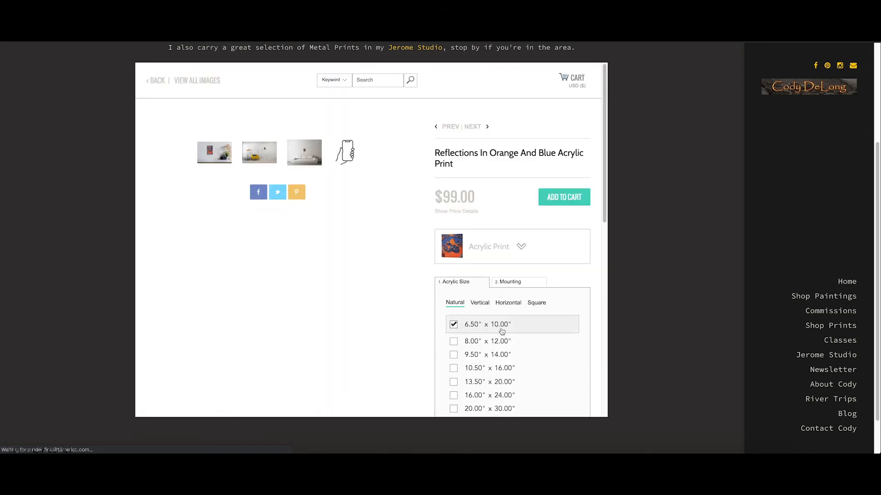
Step: Scroll the Acrylic Print page down to About Acrylic Prints and its two mounting options
{"action": "scroll", "scroll_direction": "down", "scroll_amount": 3}
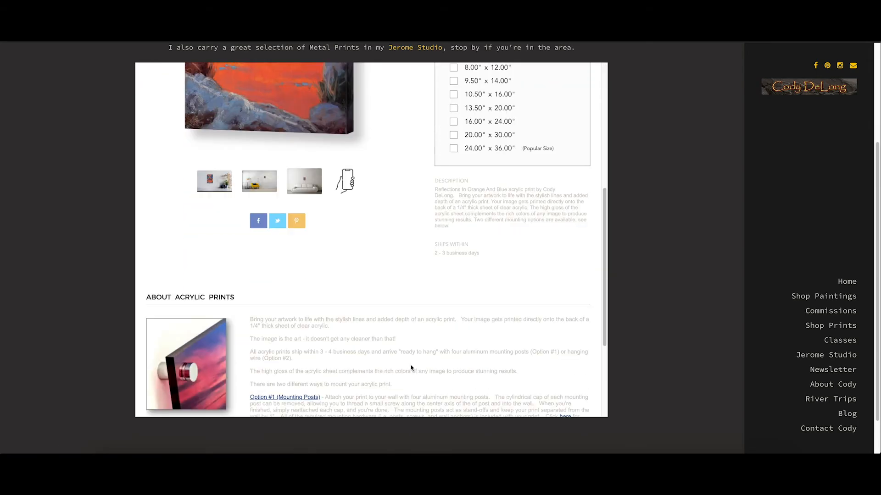
{"action": "scroll", "scroll_direction": "down", "scroll_amount": 3}
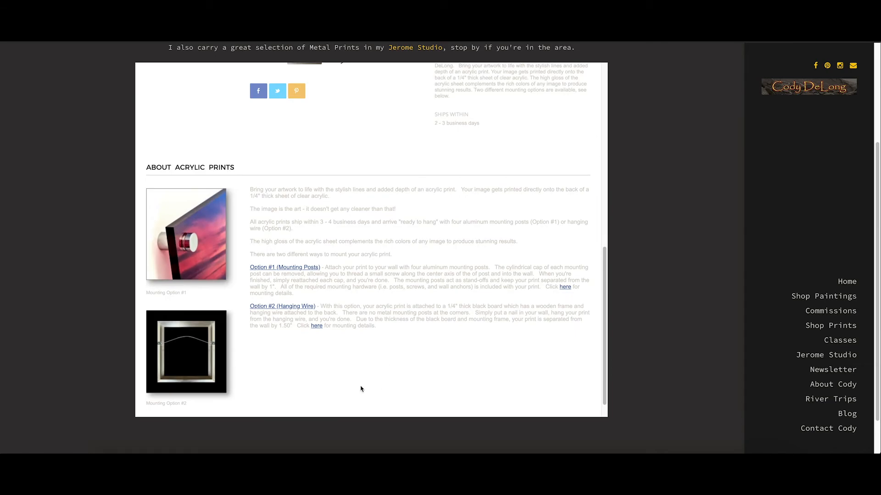
{"action": "mouse_move", "coordinate": [272, 341]}
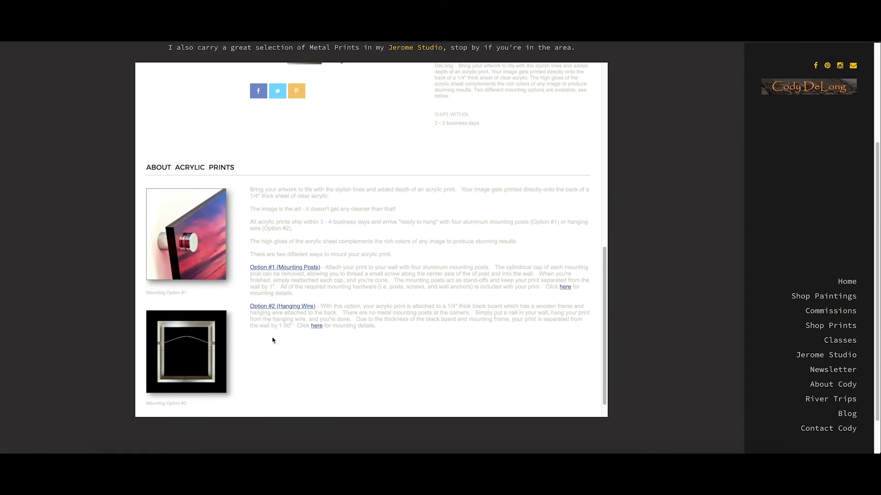
{"action": "mouse_move", "coordinate": [279, 324]}
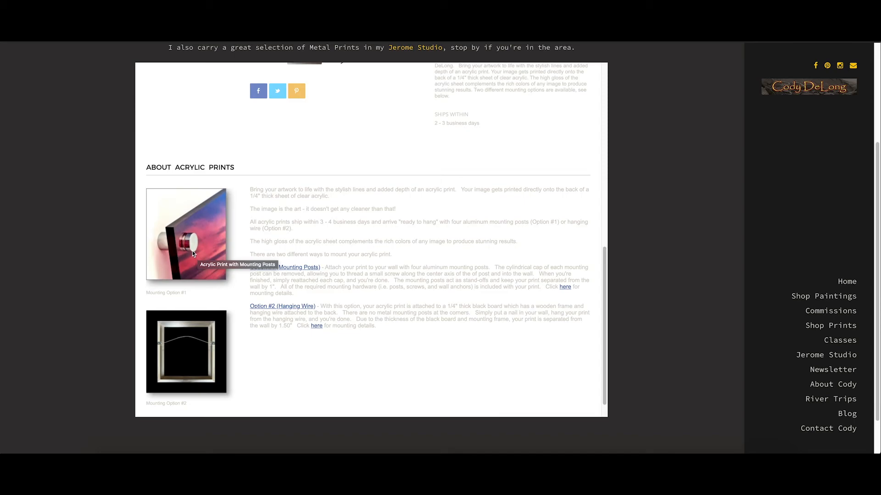
{"action": "mouse_move", "coordinate": [297, 361]}
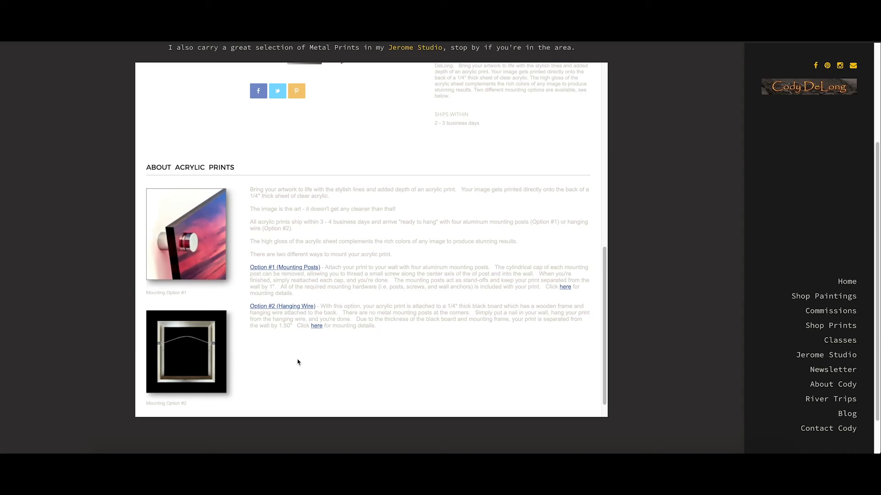
{"action": "mouse_move", "coordinate": [412, 358]}
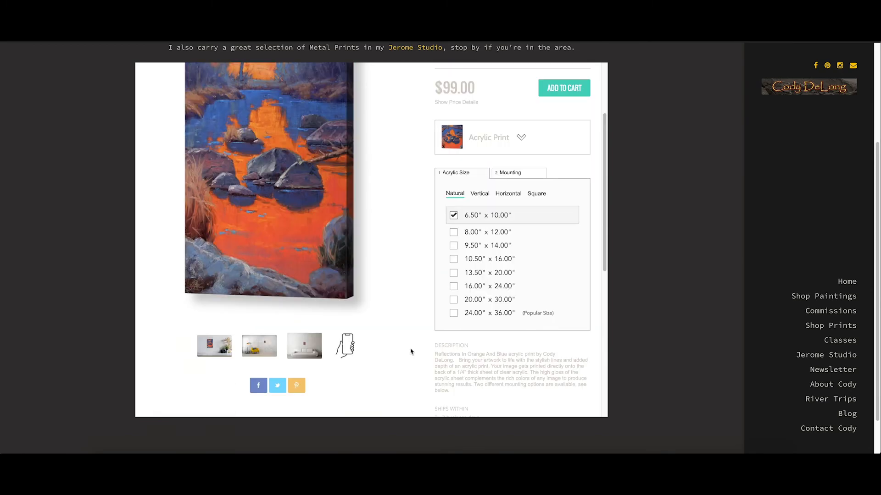
Step: Return to the top of the acrylic print page and expand the list of print types
{"action": "scroll", "scroll_direction": "up", "scroll_amount": 3}
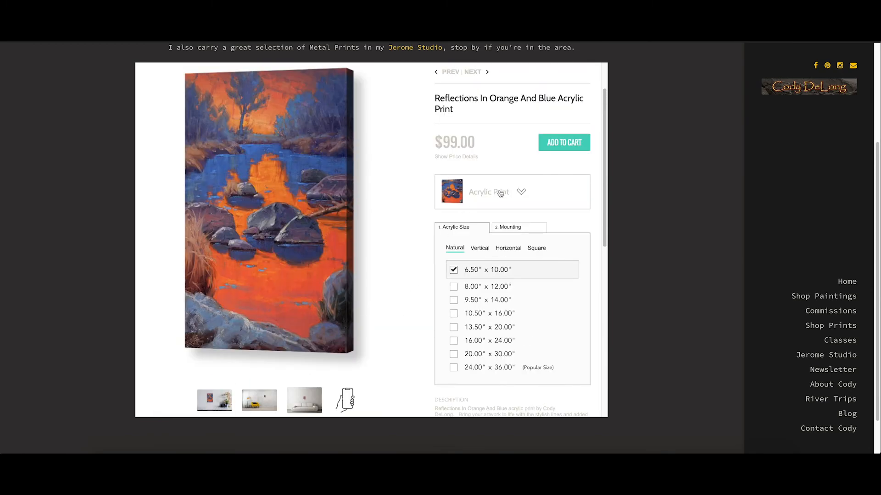
{"action": "left_click", "coordinate": [520, 192]}
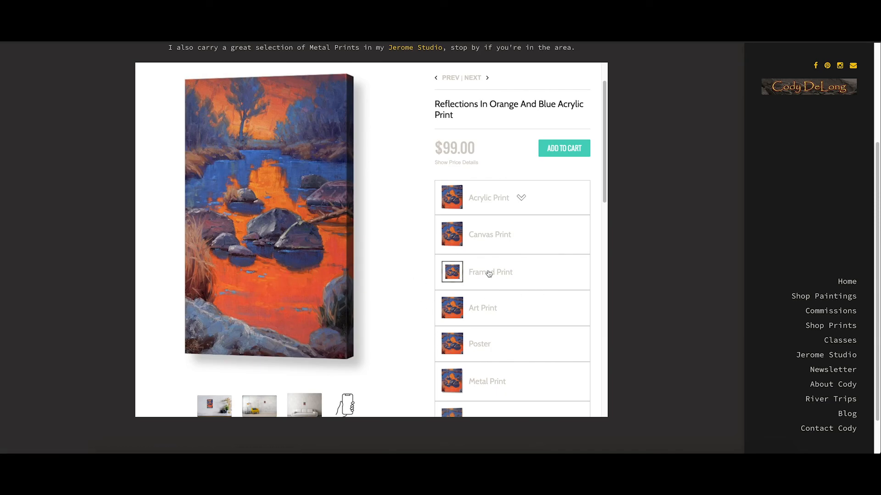
{"action": "mouse_move", "coordinate": [406, 276]}
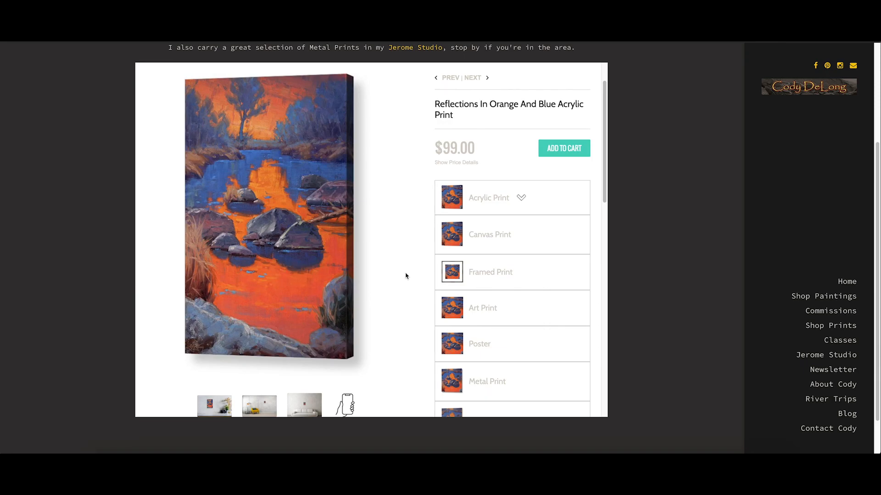
{"action": "mouse_move", "coordinate": [407, 204]}
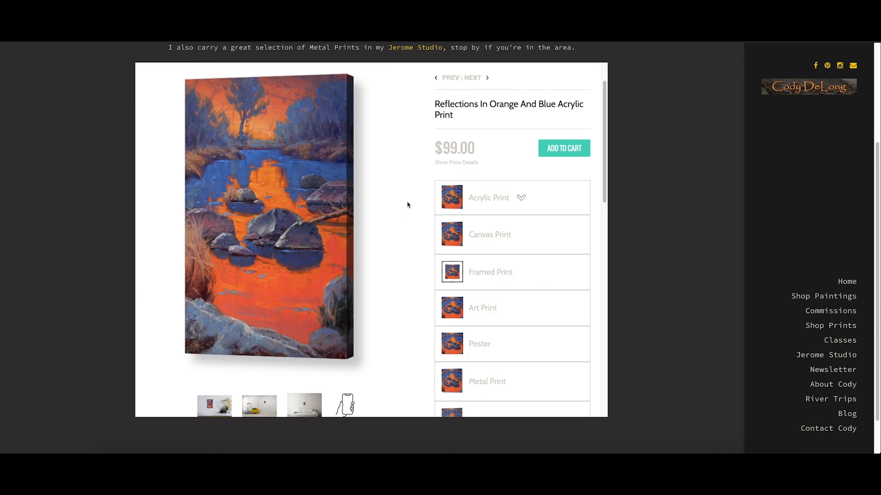
{"action": "mouse_move", "coordinate": [412, 182]}
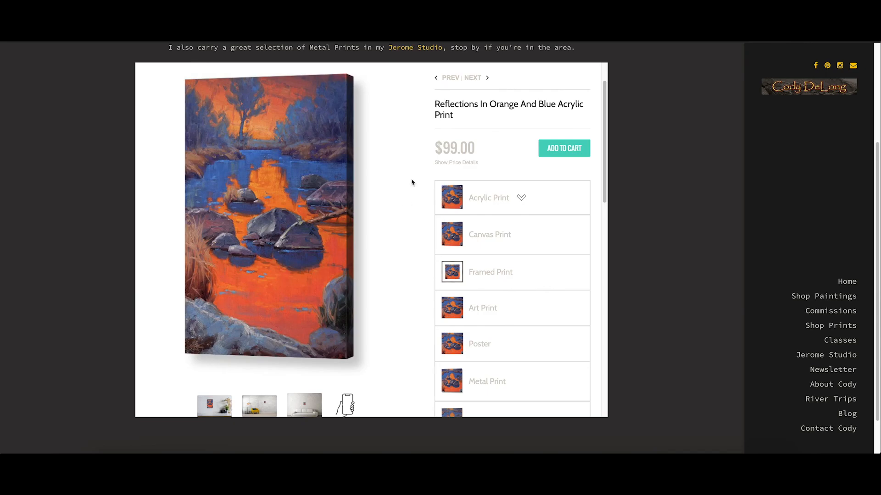
{"action": "mouse_move", "coordinate": [665, 158]}
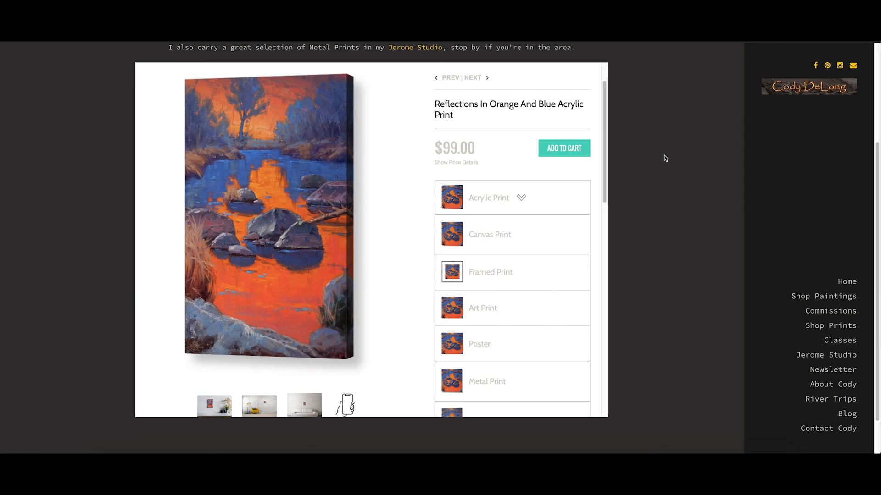